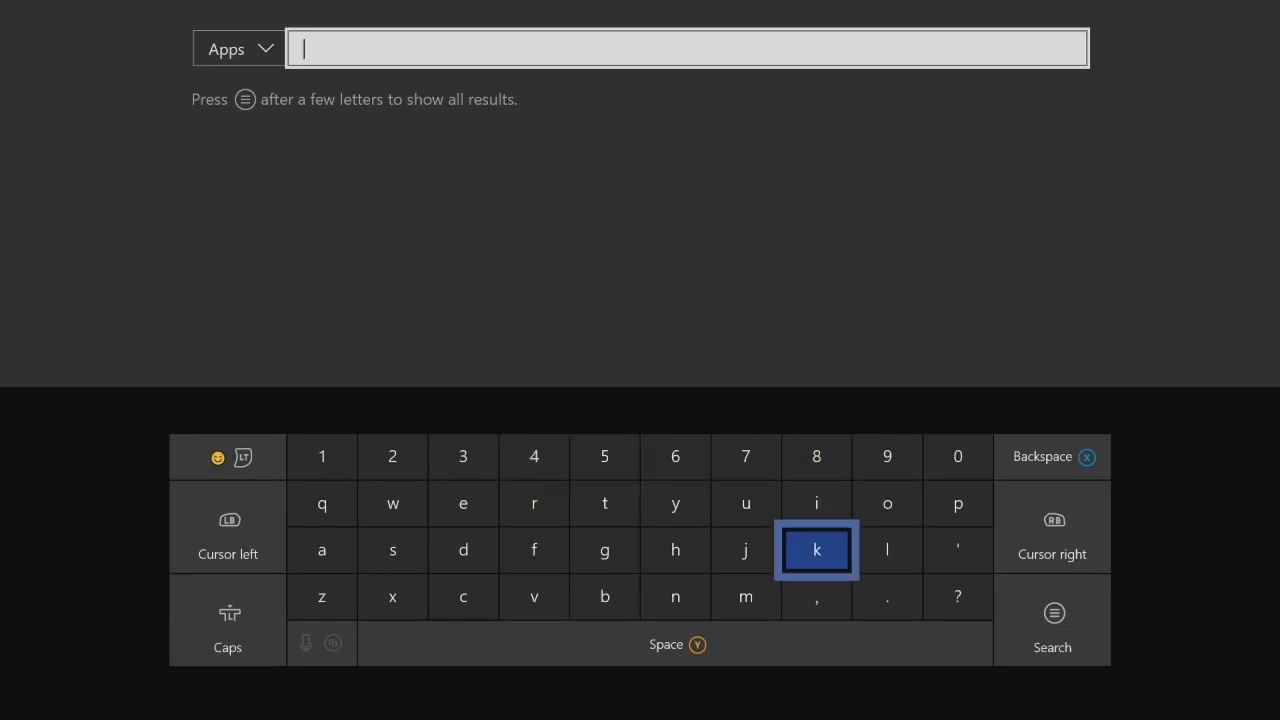
Step: Search the Microsoft Store for 'ko' and launch the installed Kodi app
click(886, 503)
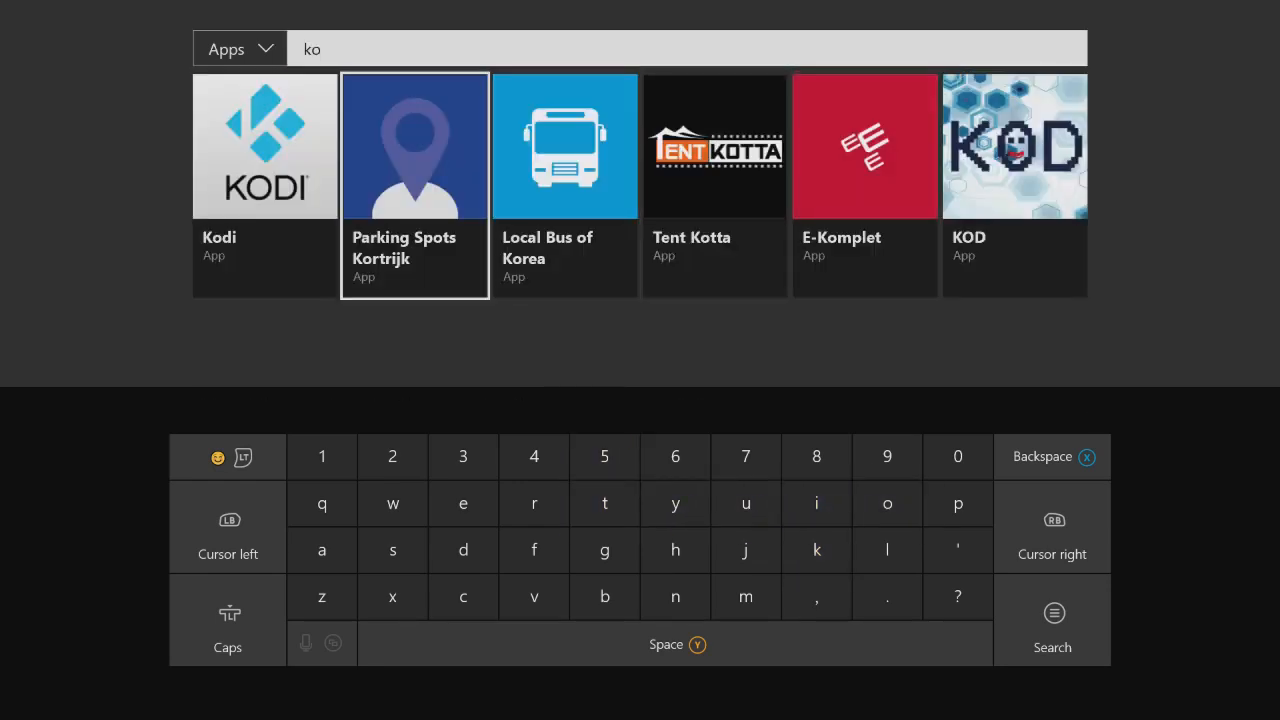
click(264, 146)
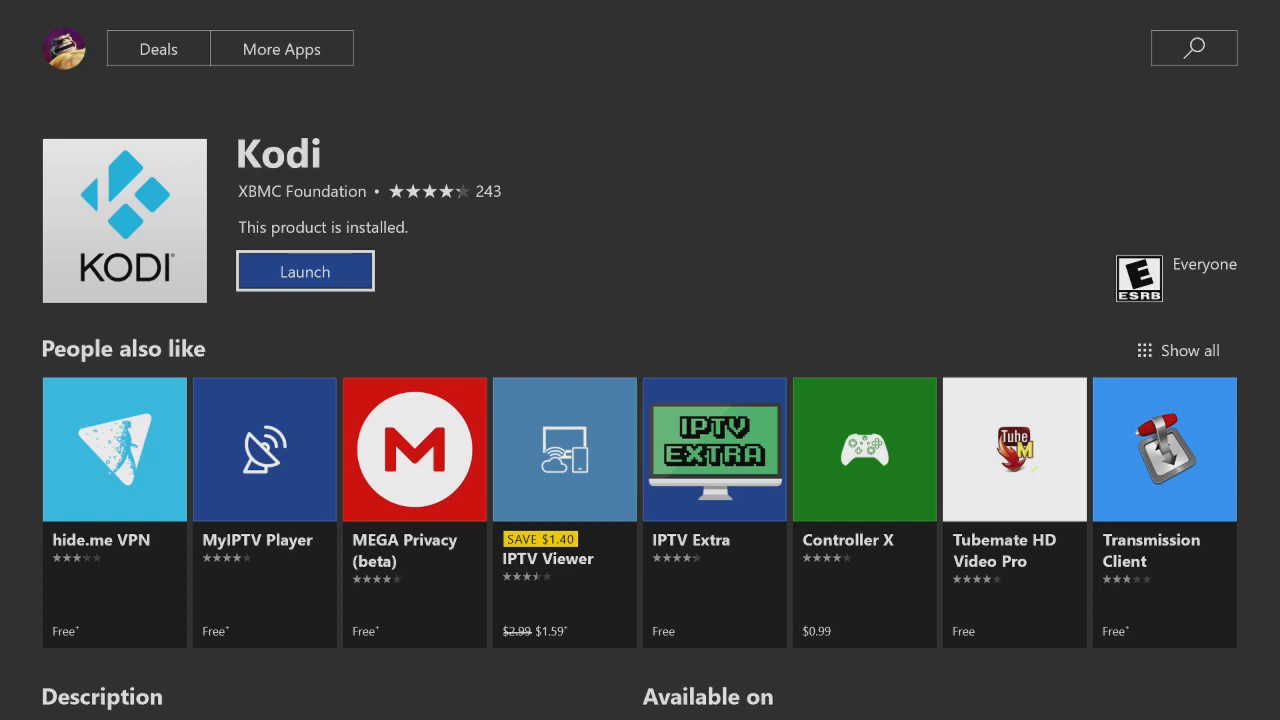
click(305, 271)
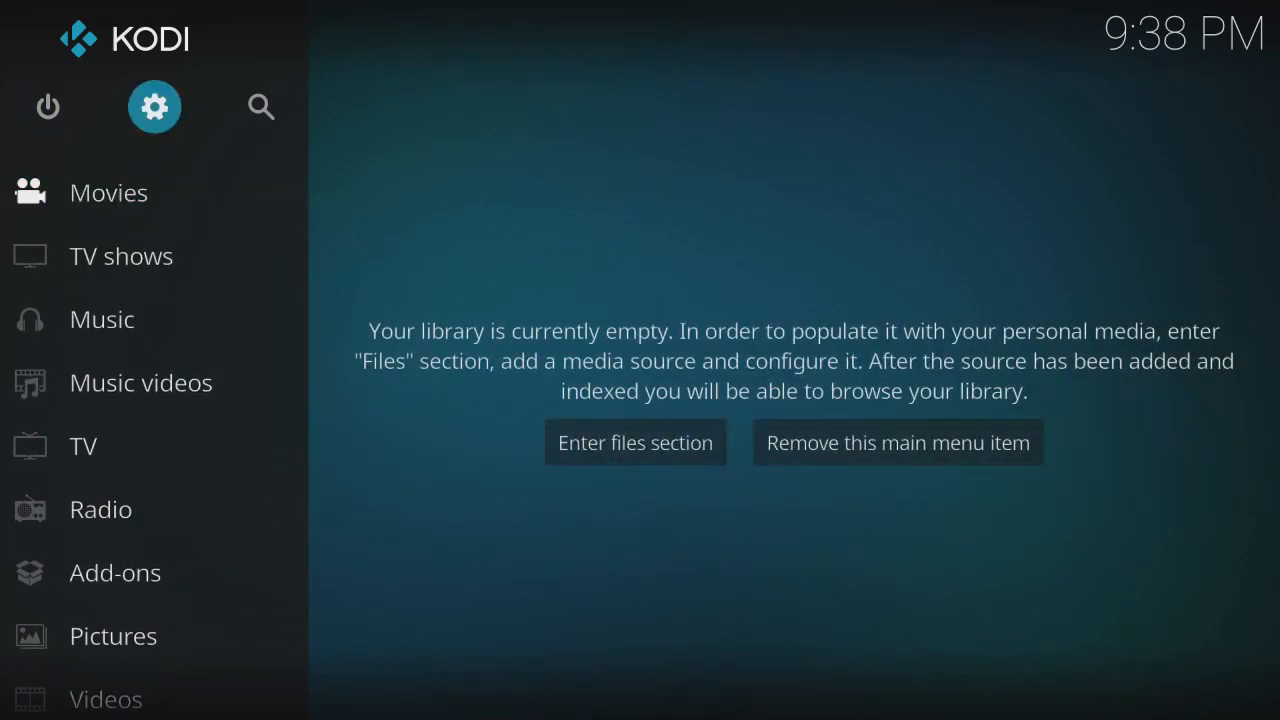
Step: Turn on Unknown sources in System > Add-ons settings and accept the warning
click(154, 107)
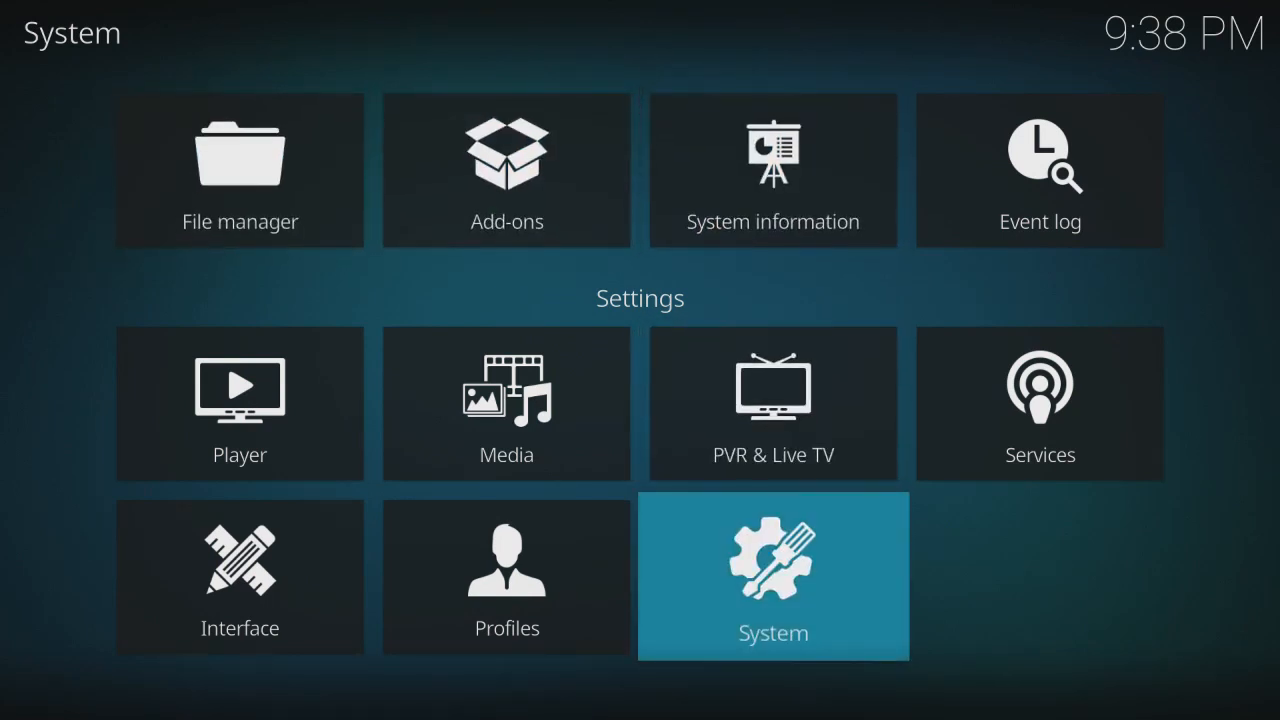
click(772, 576)
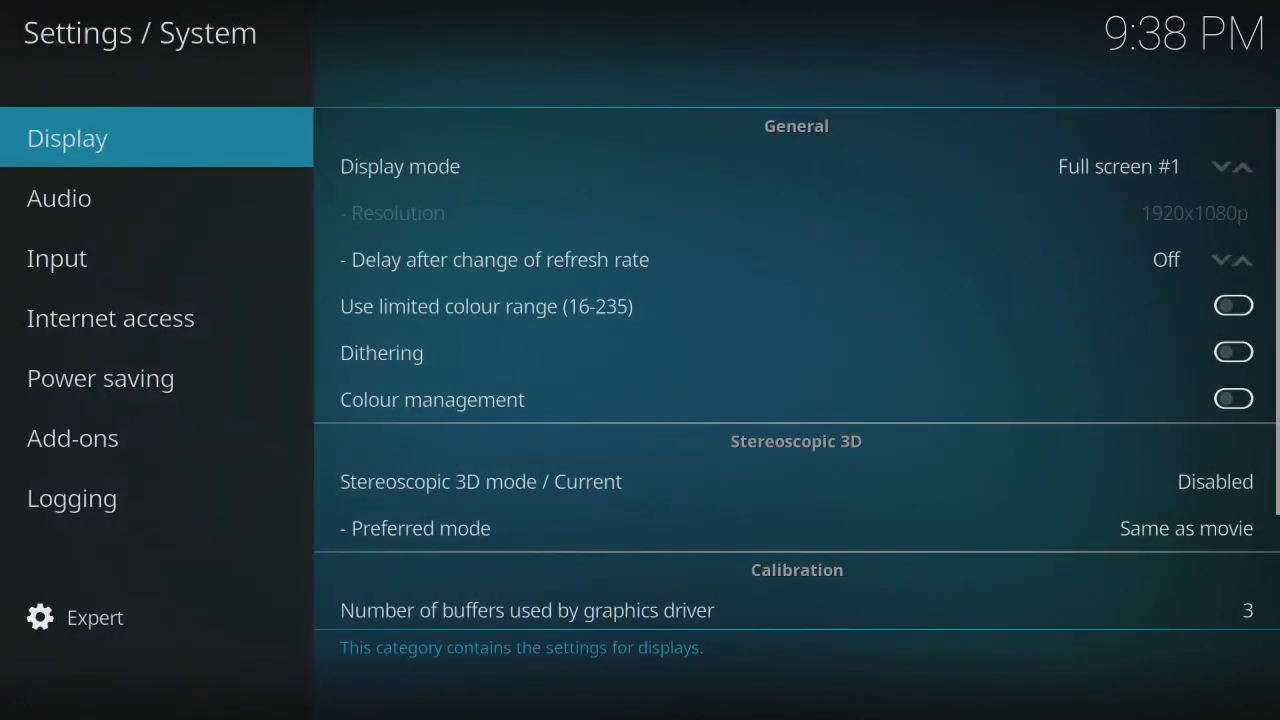
click(110, 317)
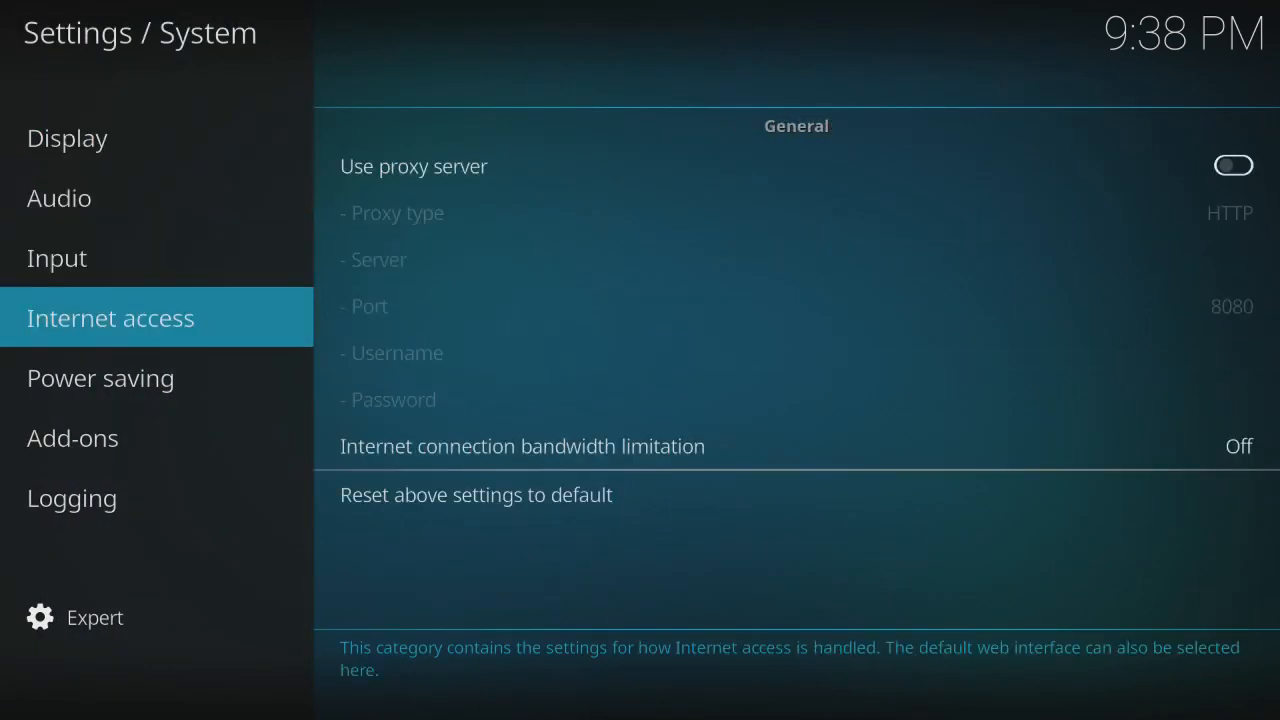
click(72, 438)
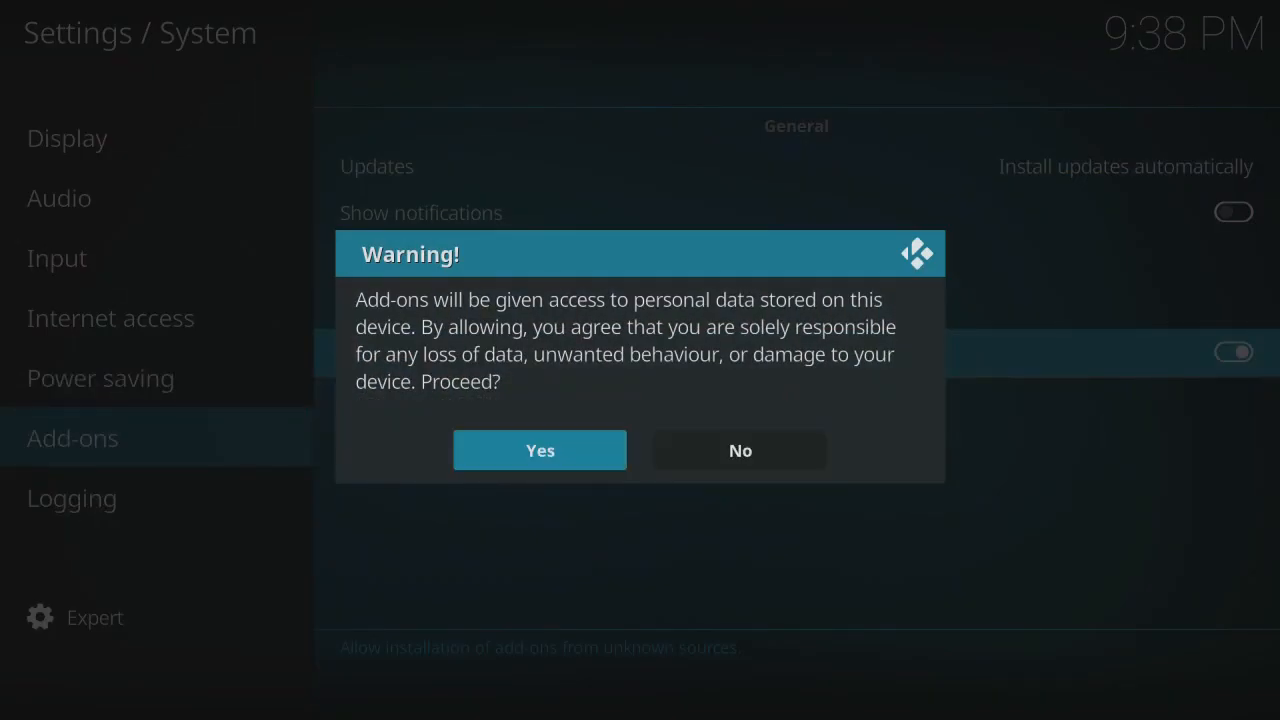
click(539, 450)
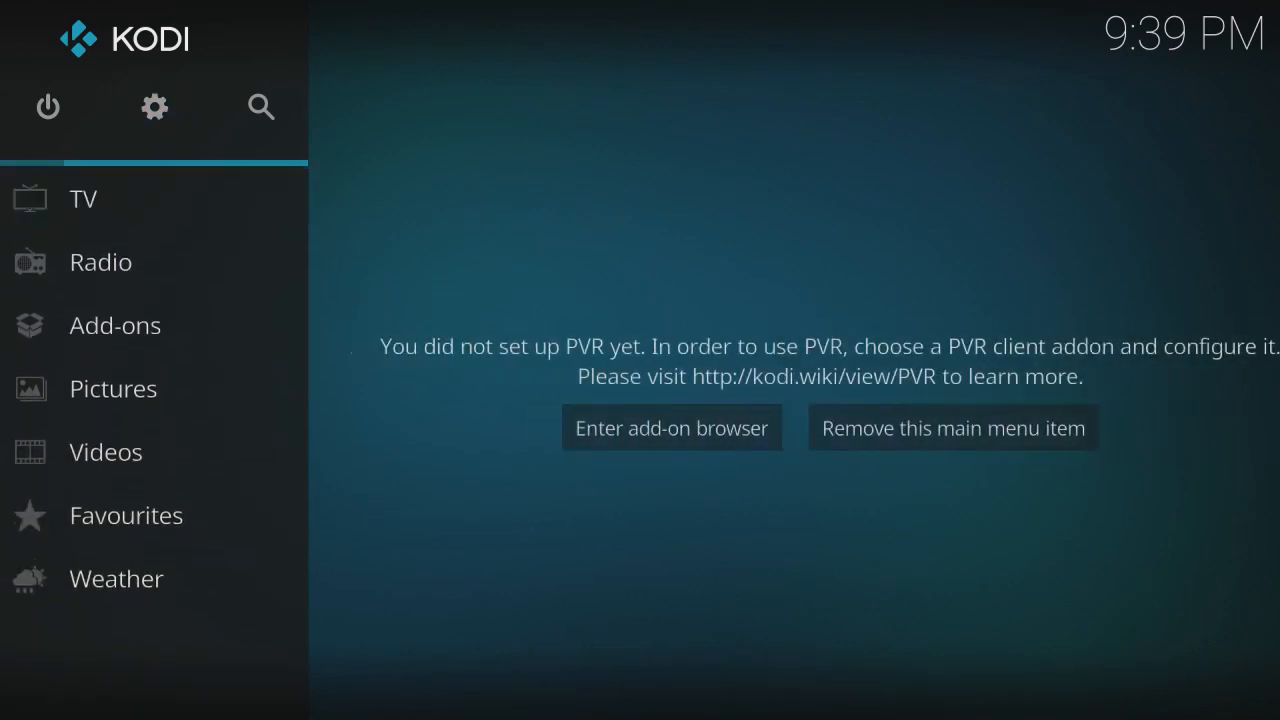
Step: Open the File manager from settings and bring up the Add file source dialog
click(154, 107)
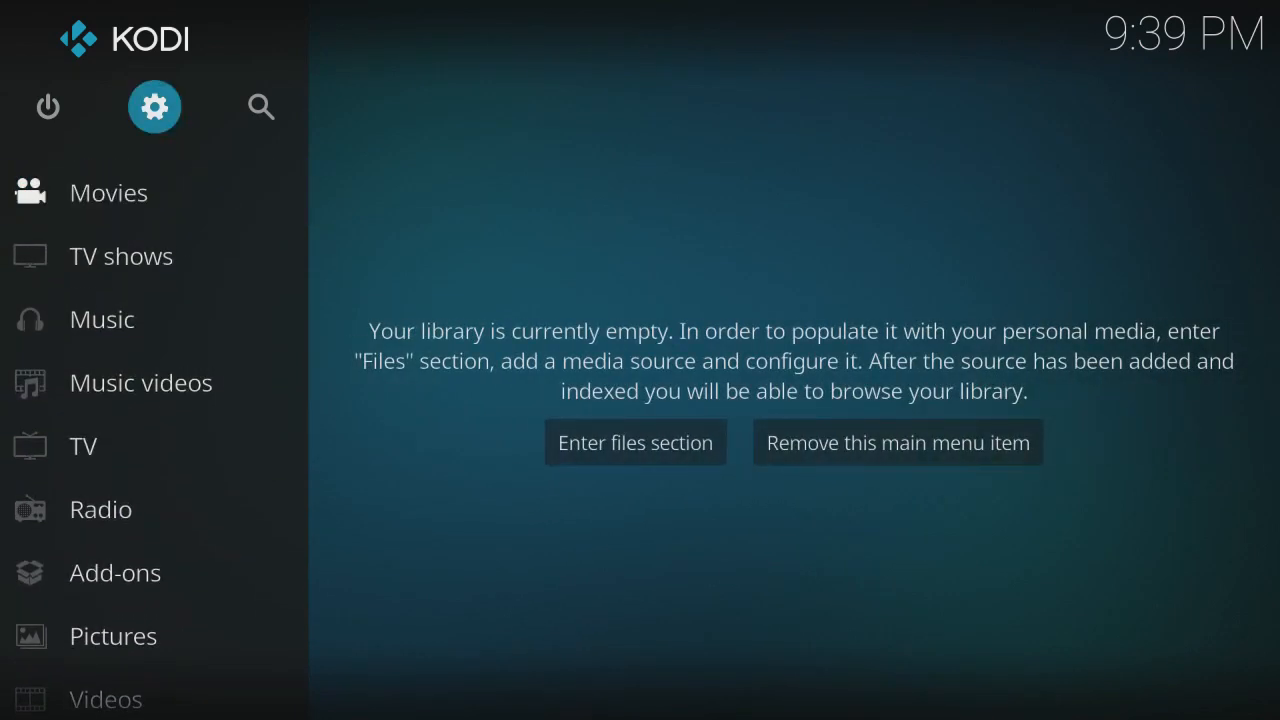
click(154, 107)
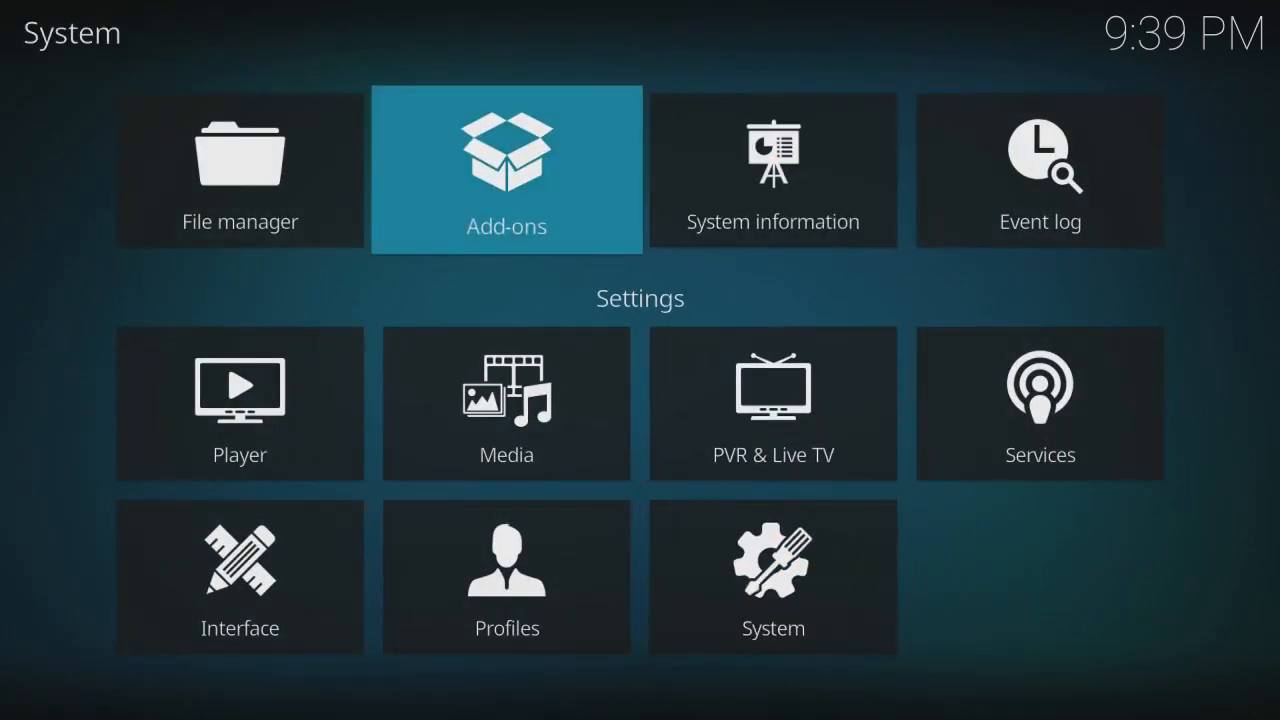
click(239, 170)
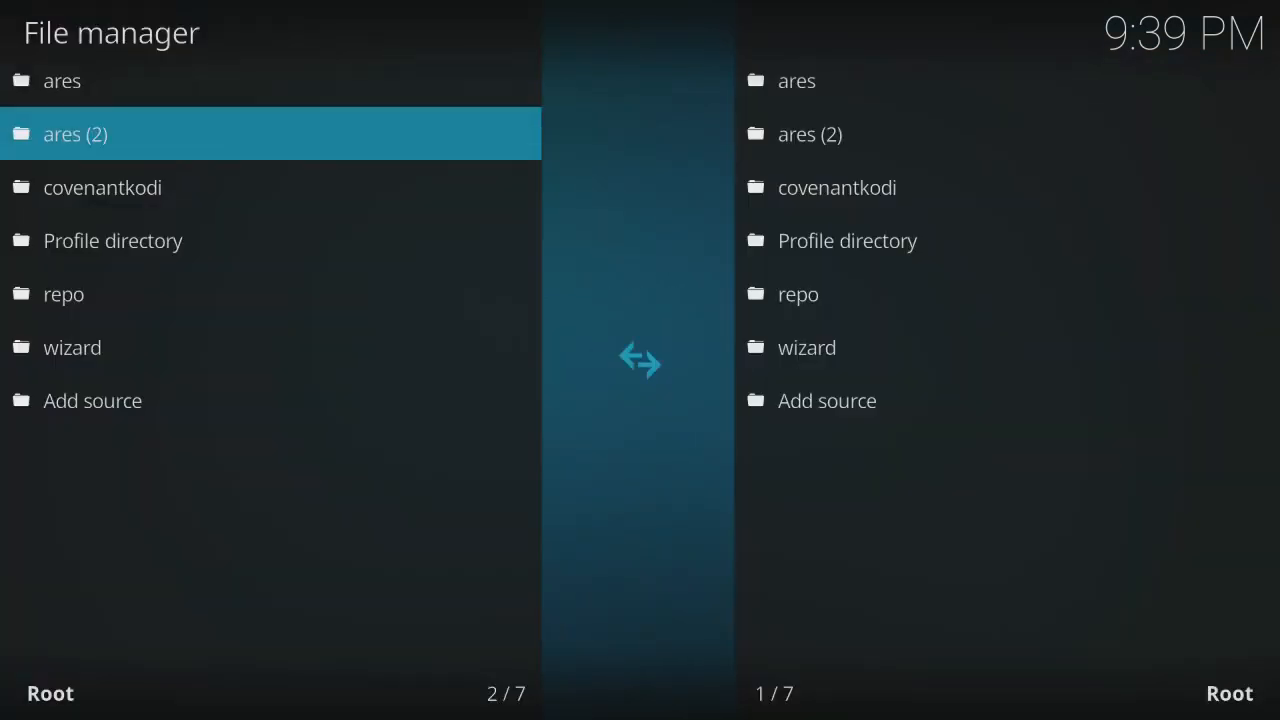
click(92, 400)
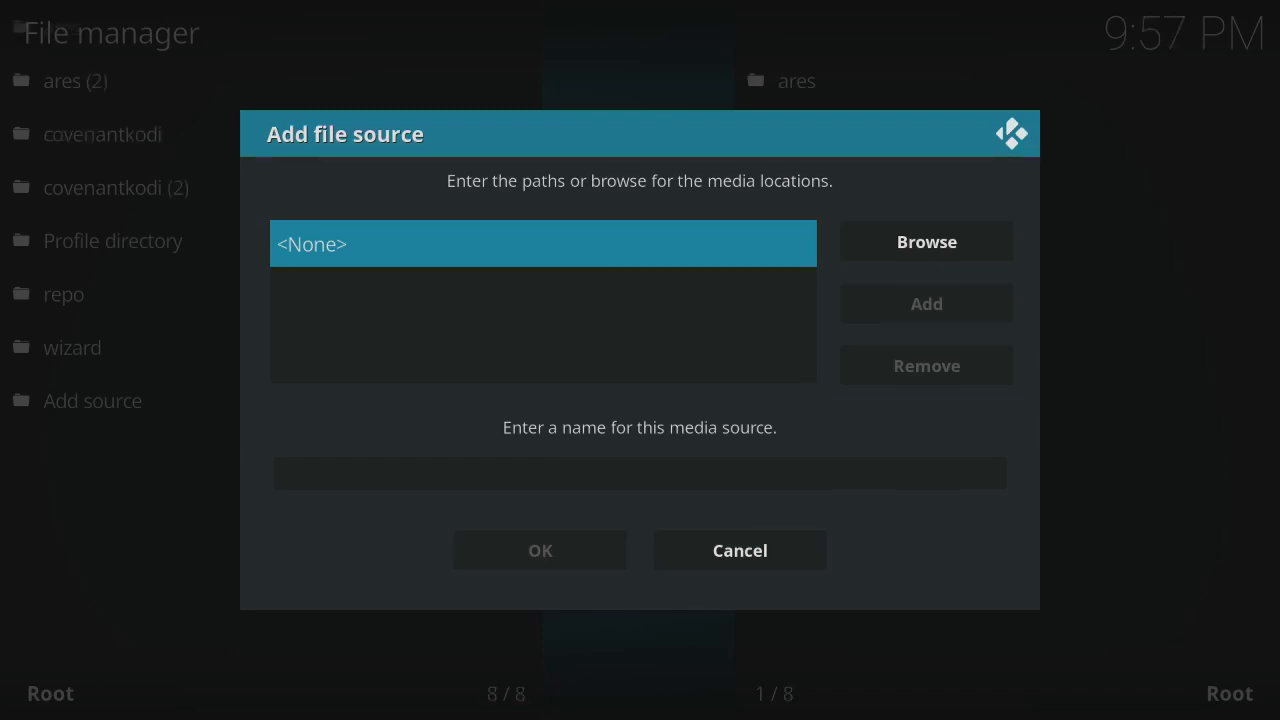
click(639, 473)
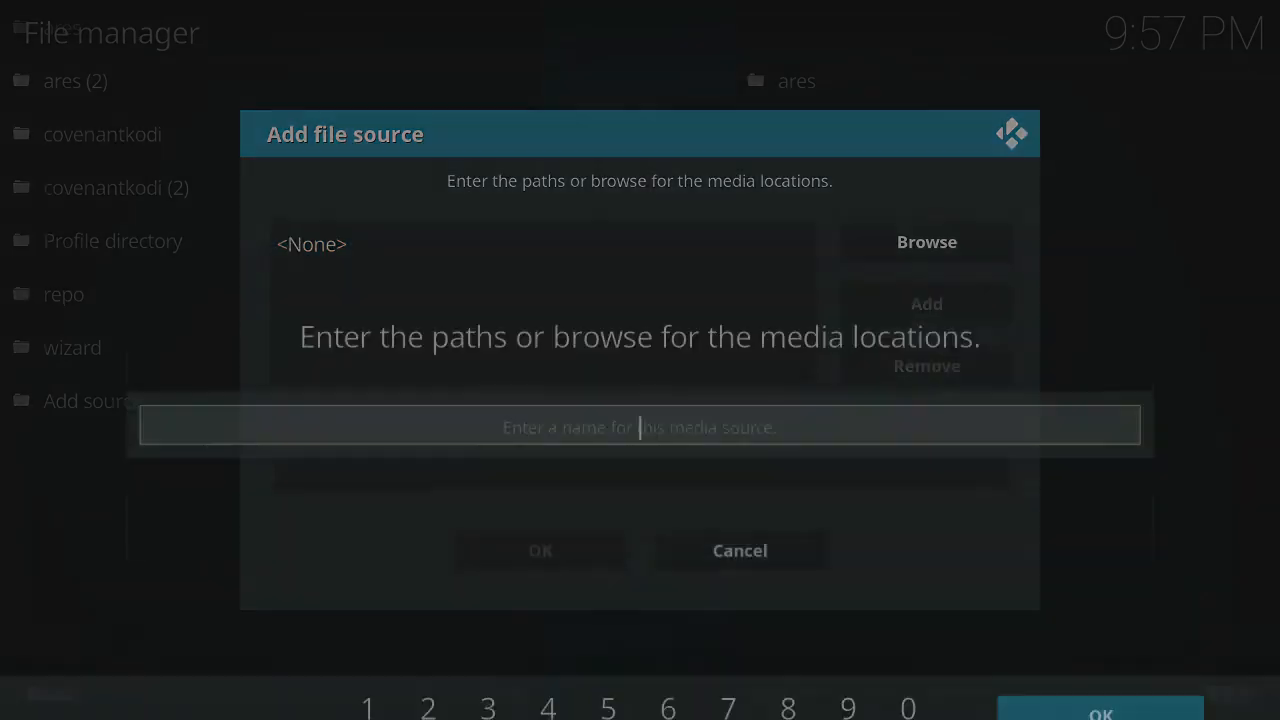
click(639, 427)
text(http:)
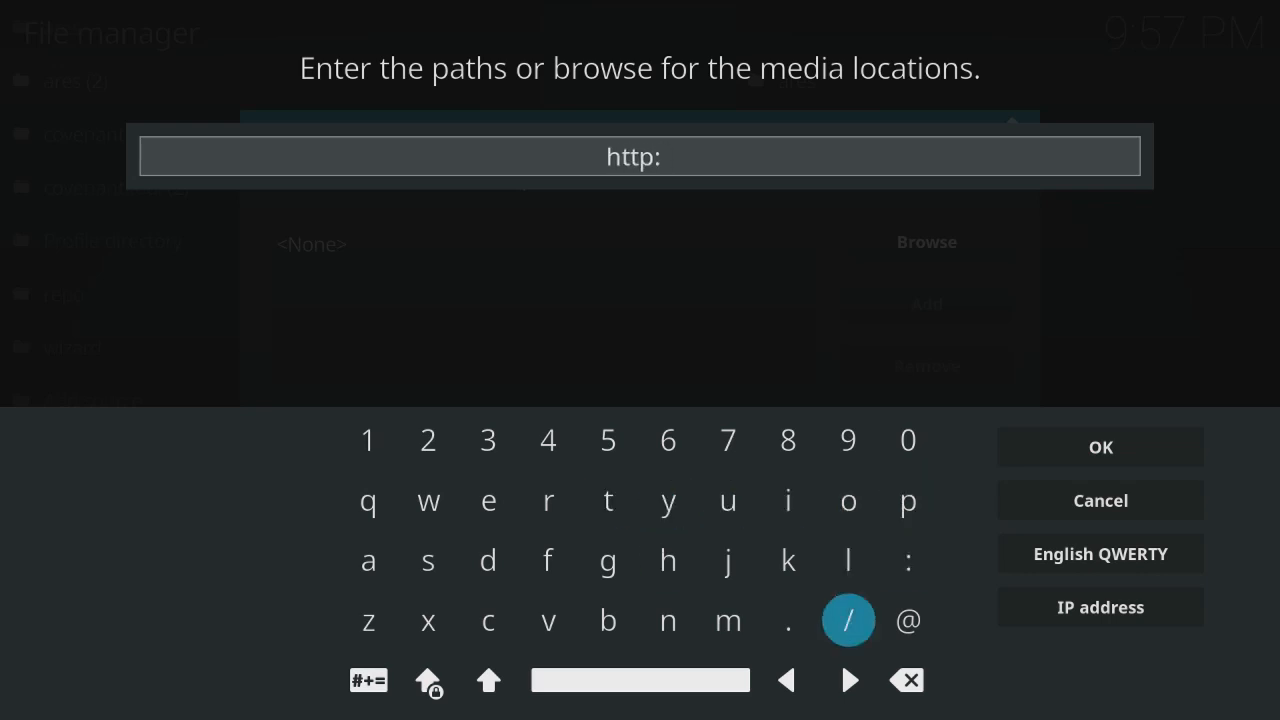
click(848, 620)
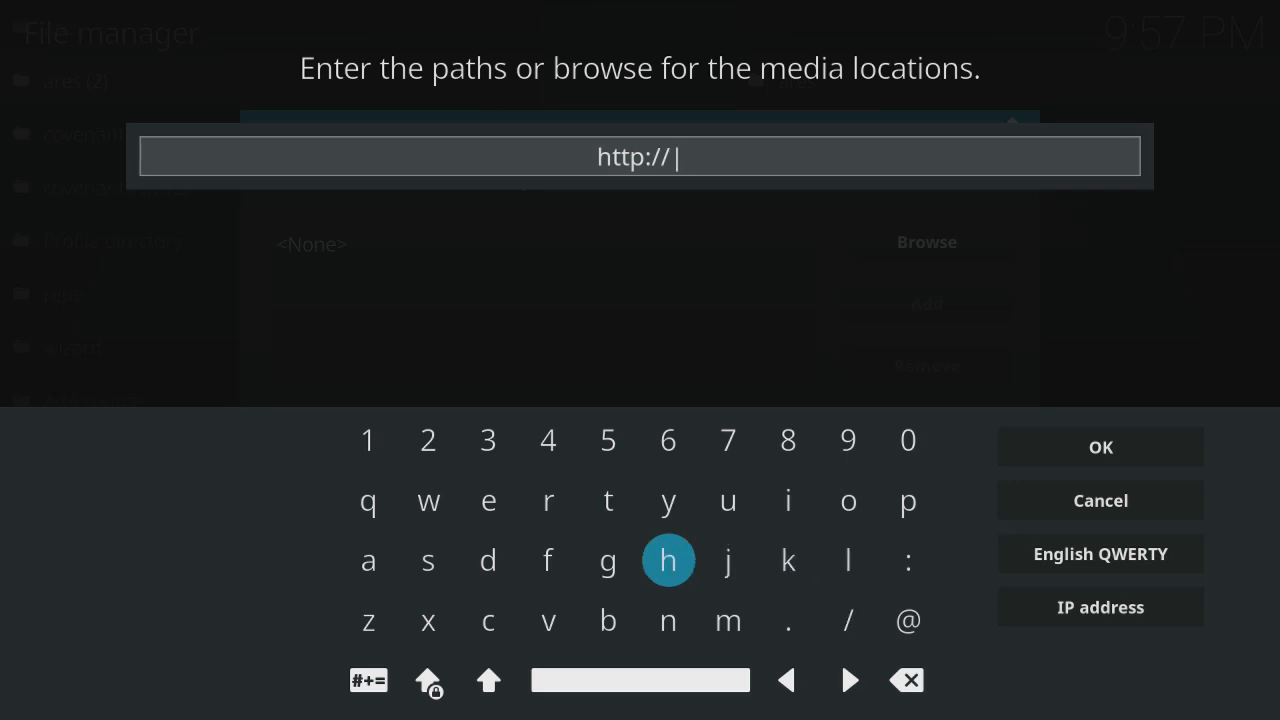
click(848, 560)
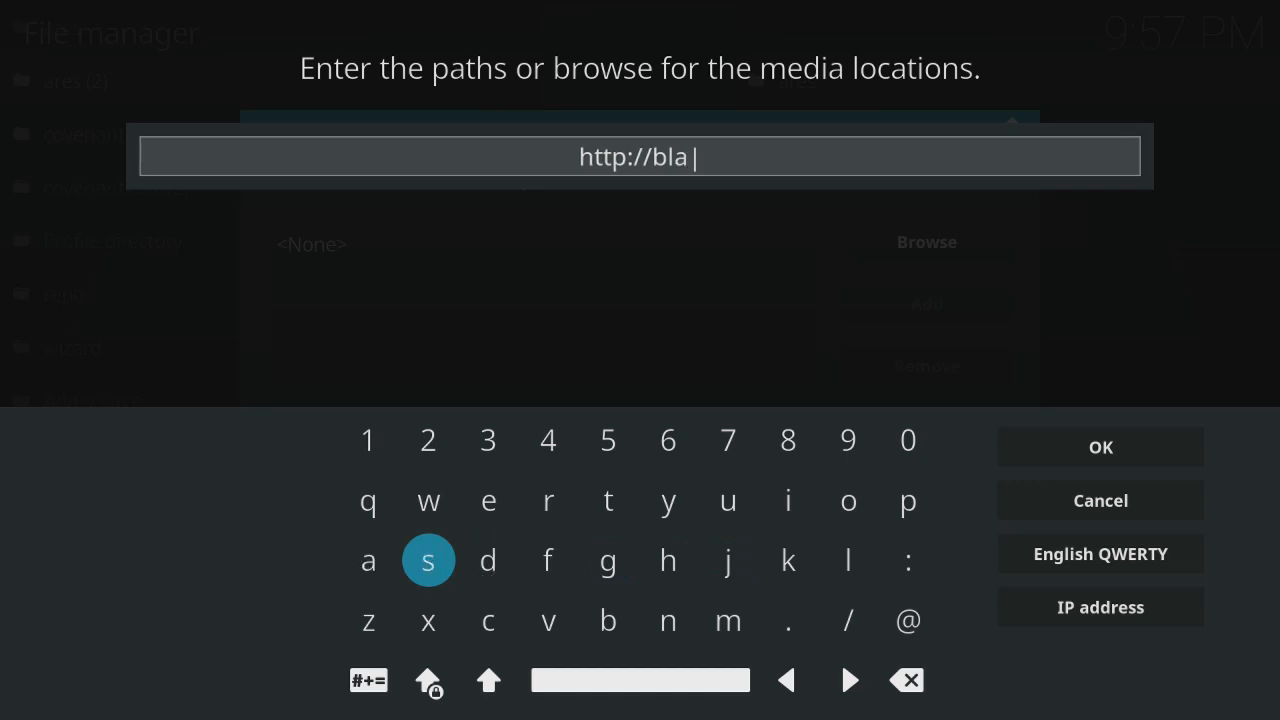
click(788, 500)
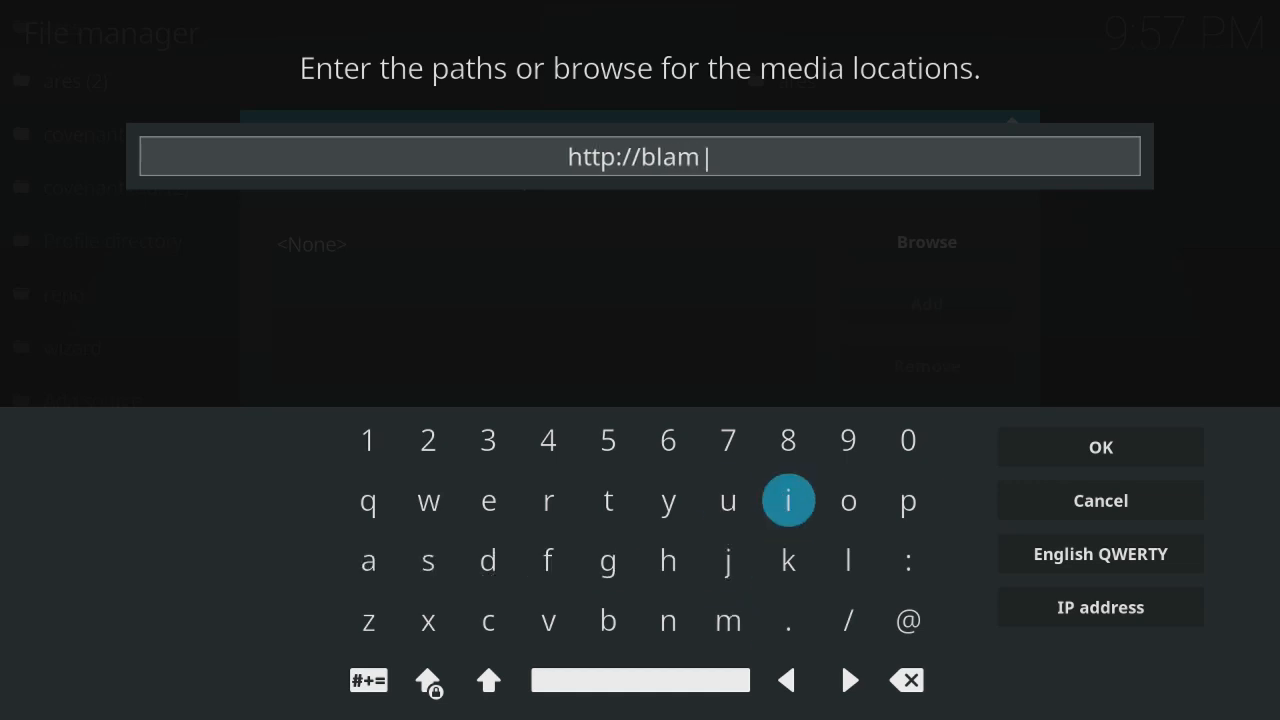
click(848, 500)
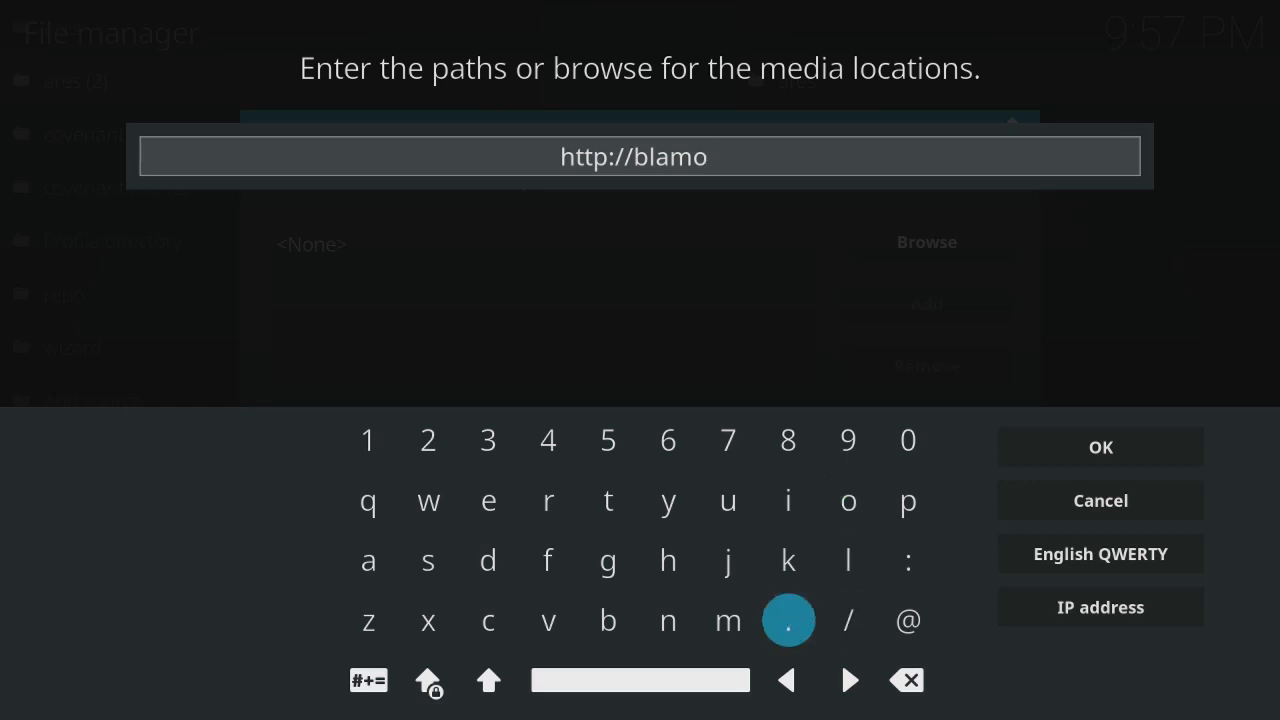
click(607, 501)
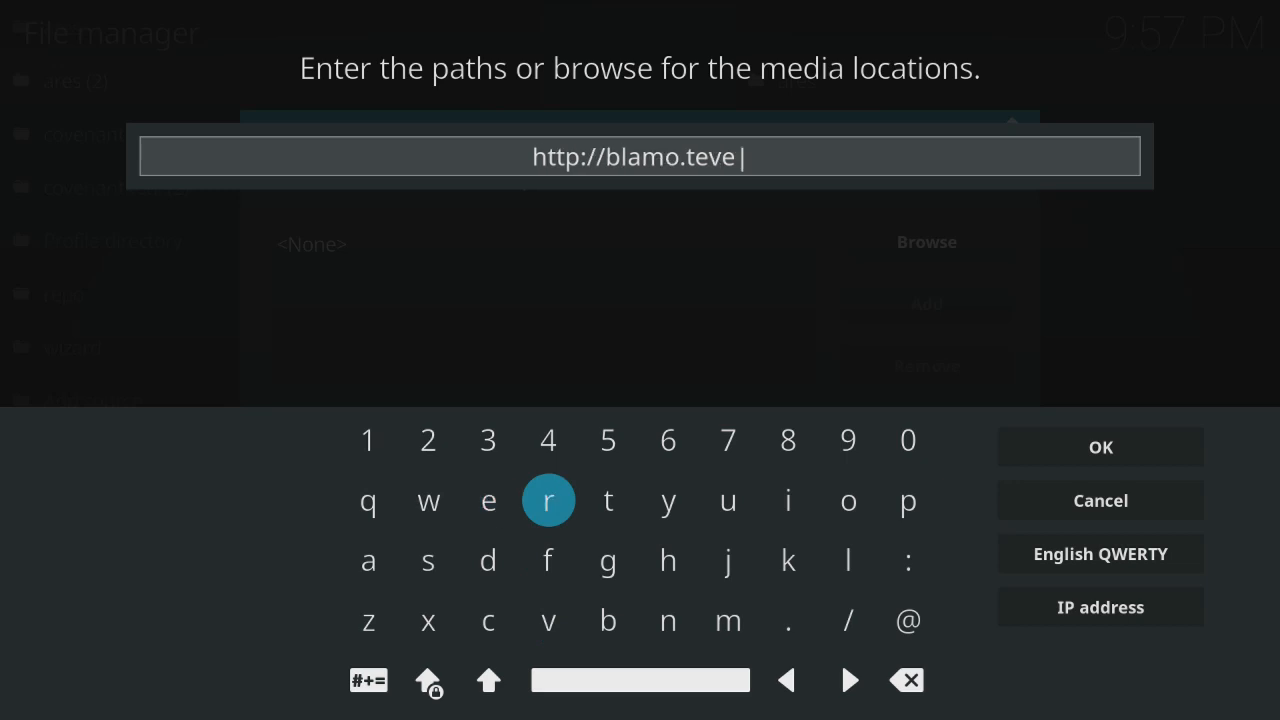
click(548, 500)
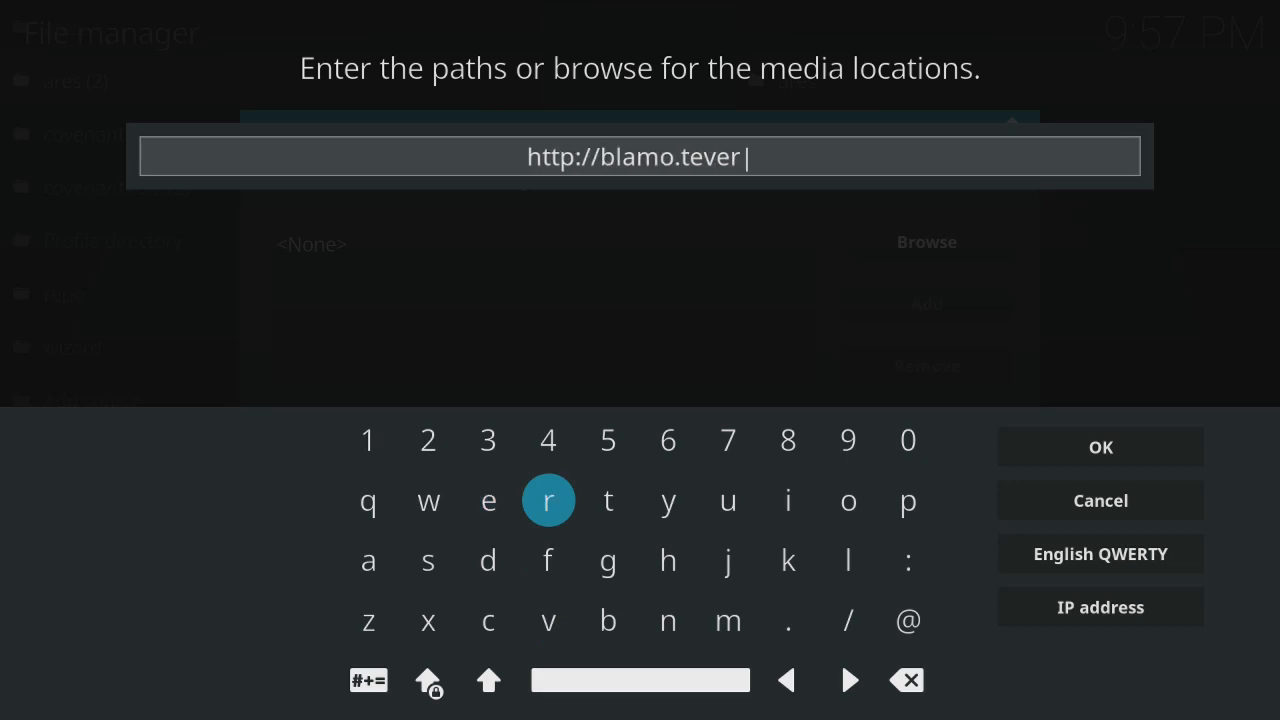
mouse_move(368, 620)
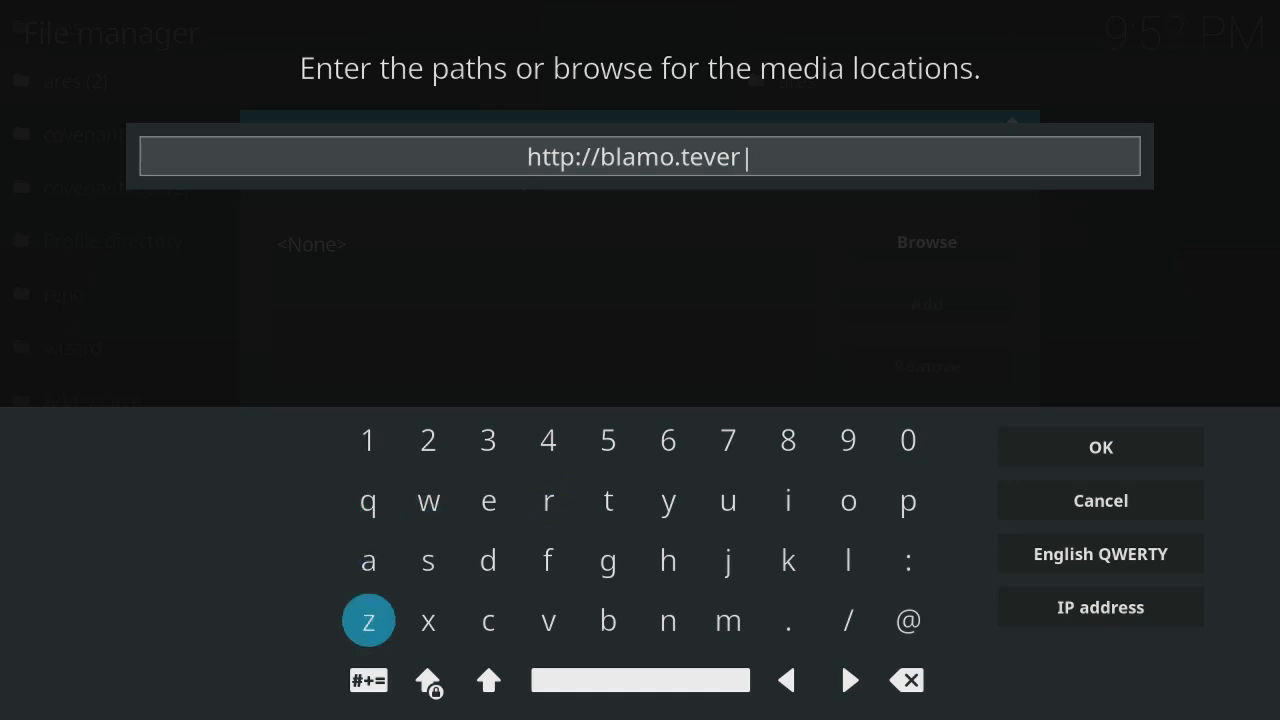
click(788, 620)
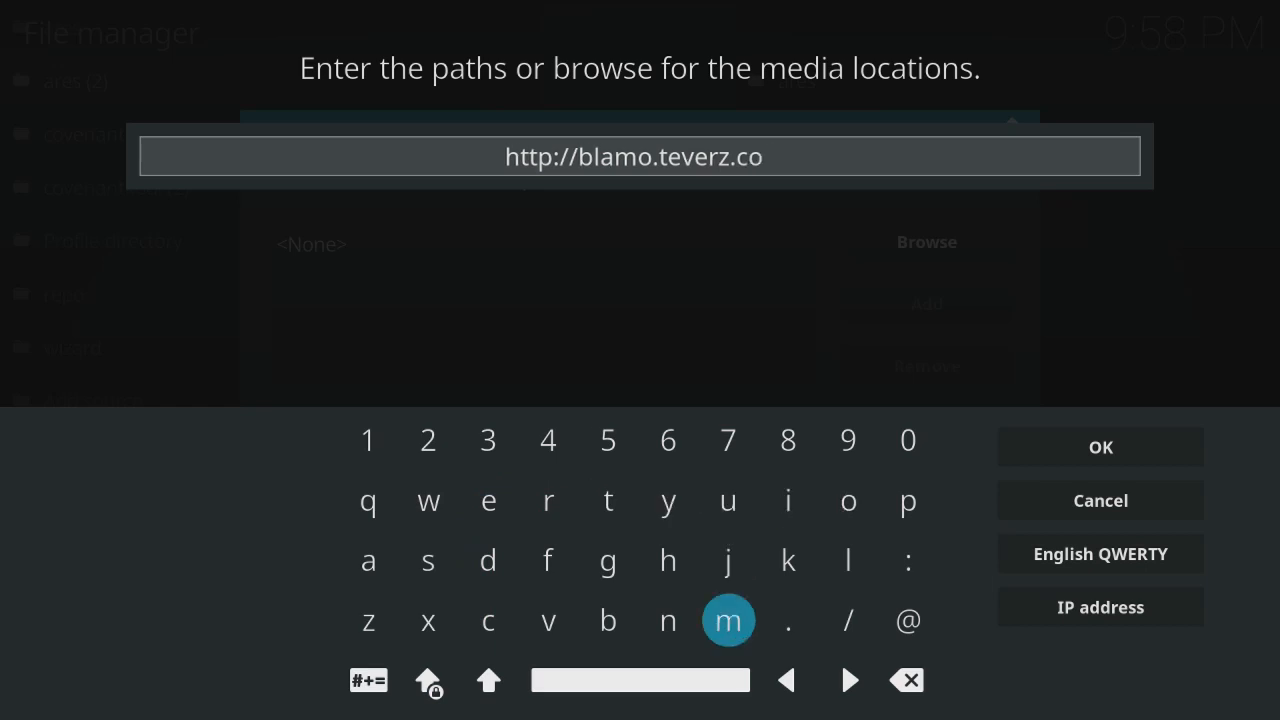
click(728, 620)
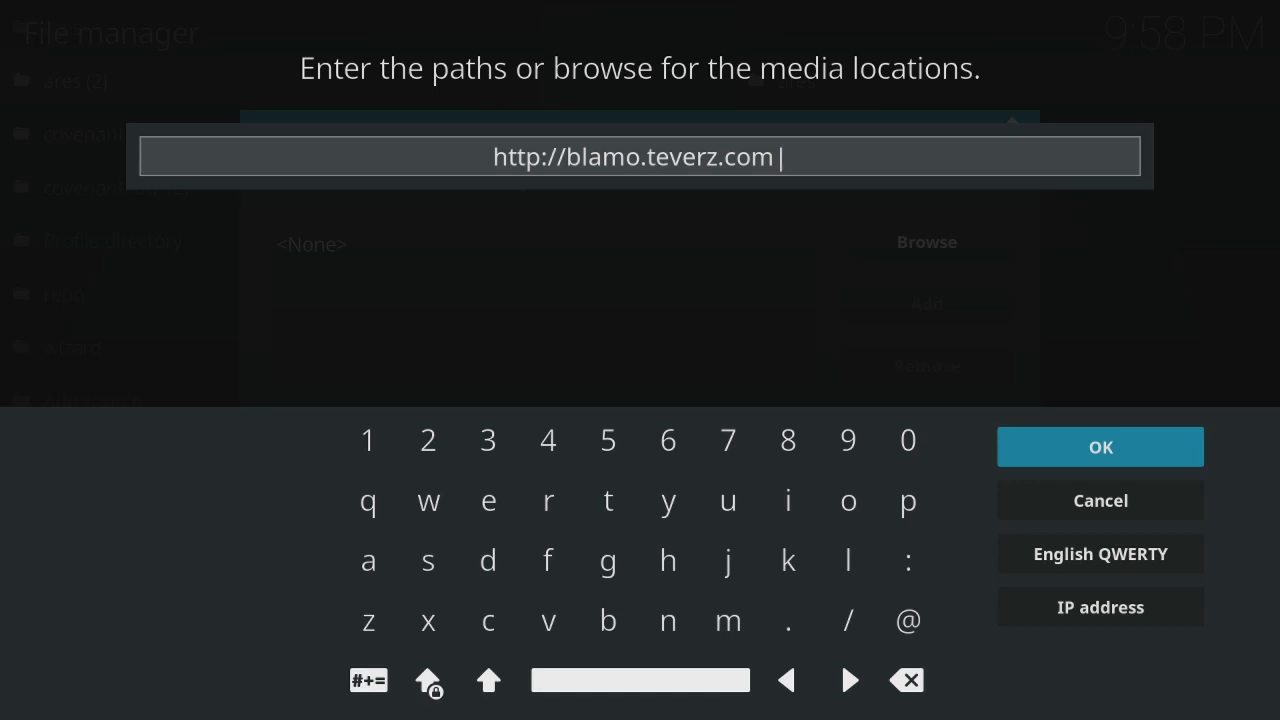
click(1100, 447)
text(b)
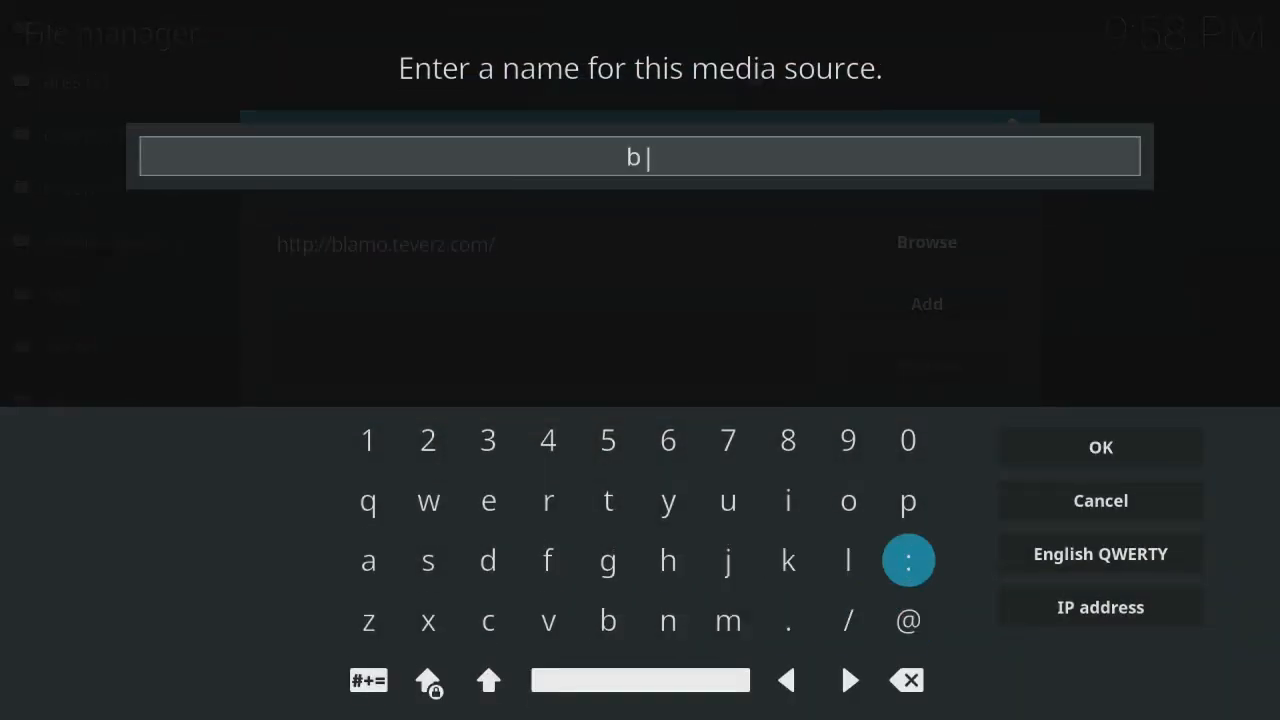
Step: Name the new file source 'blam' and save it
click(847, 560)
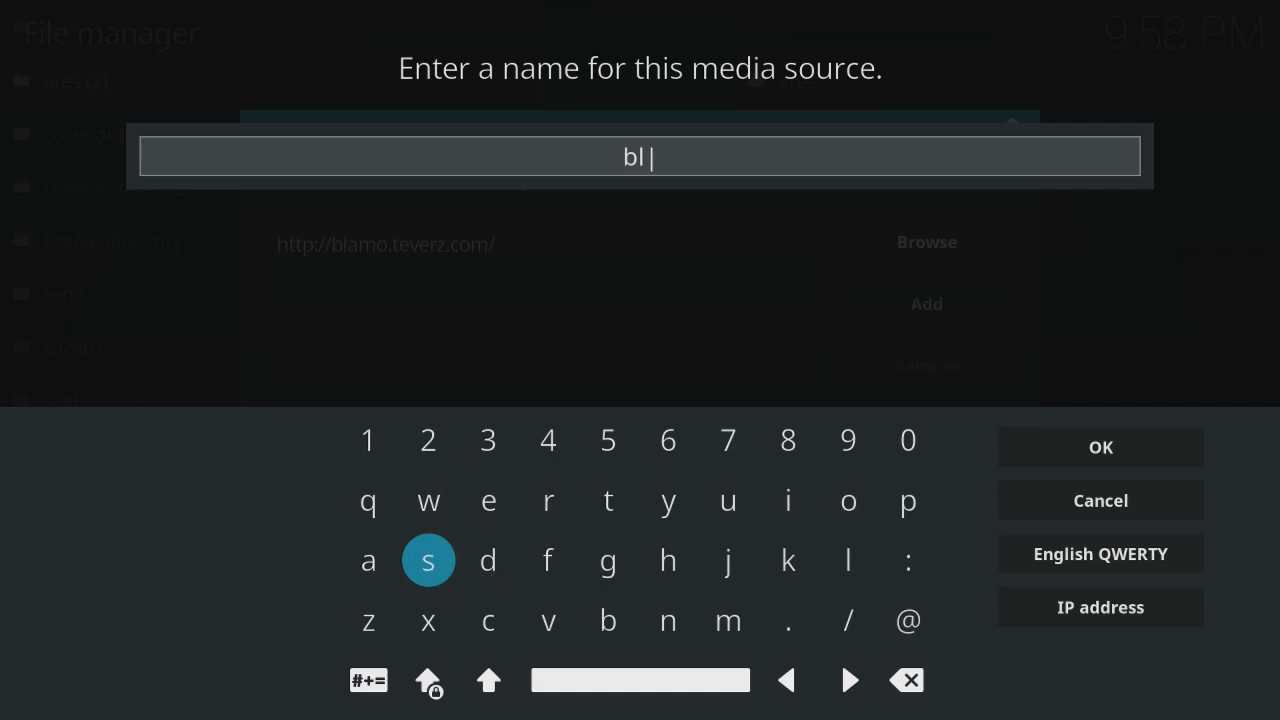
click(368, 560)
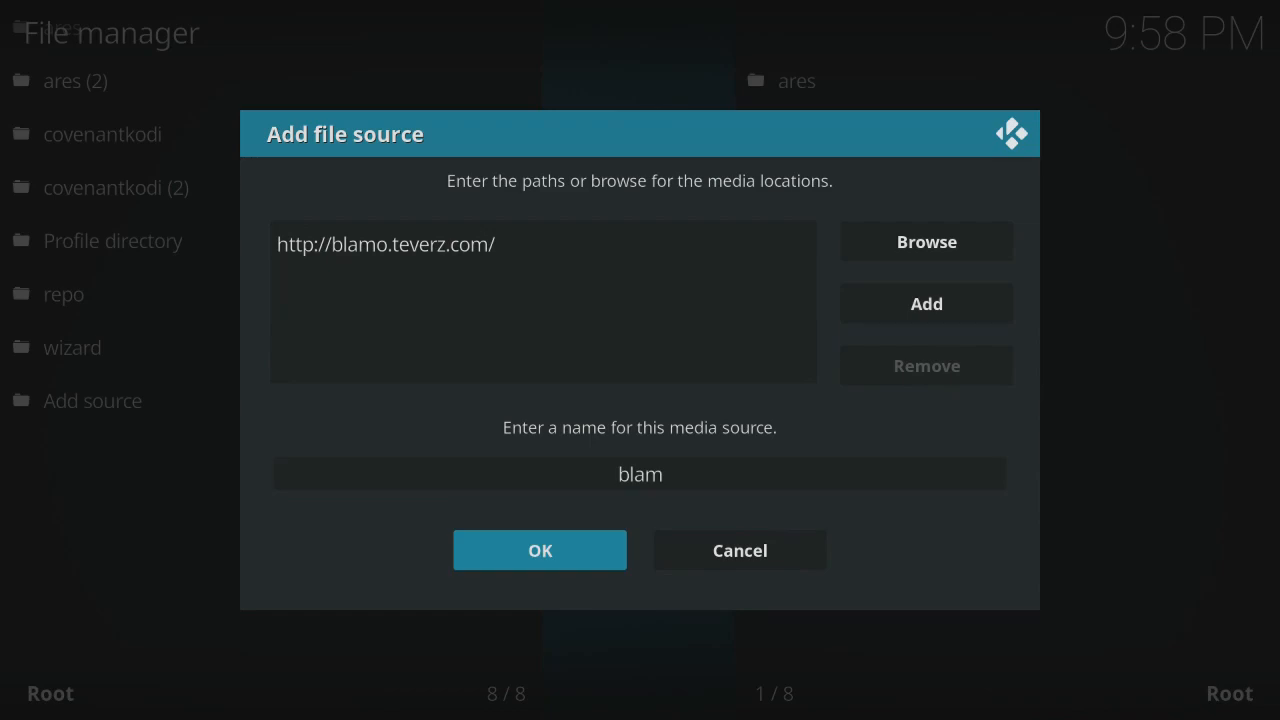
click(539, 550)
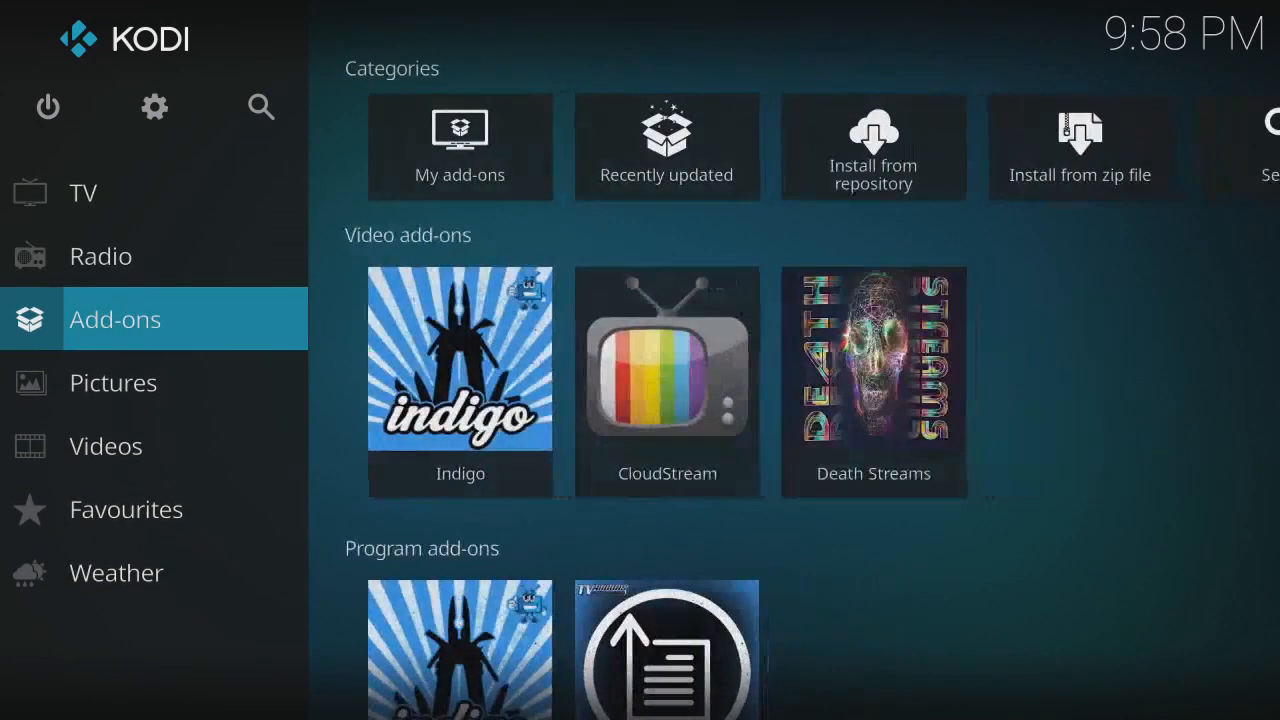
Step: Open the Add-on browser and move from Install from zip file to Install from repository
click(115, 319)
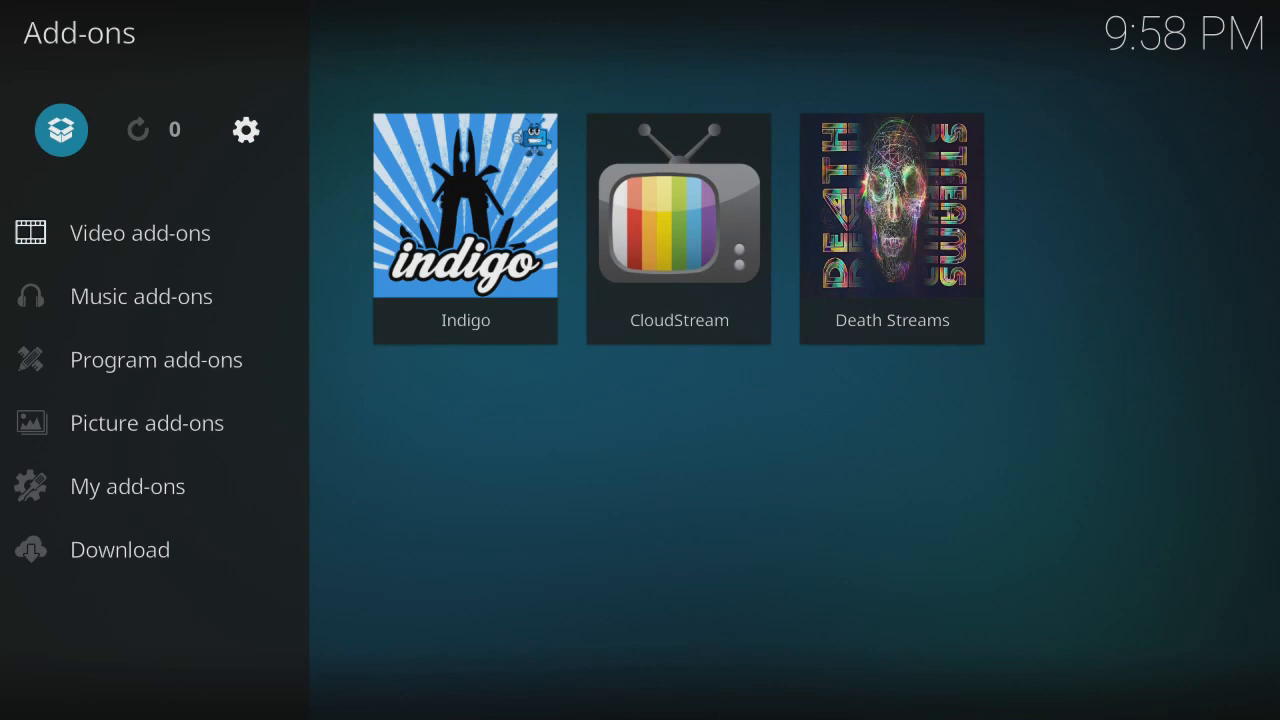
click(61, 129)
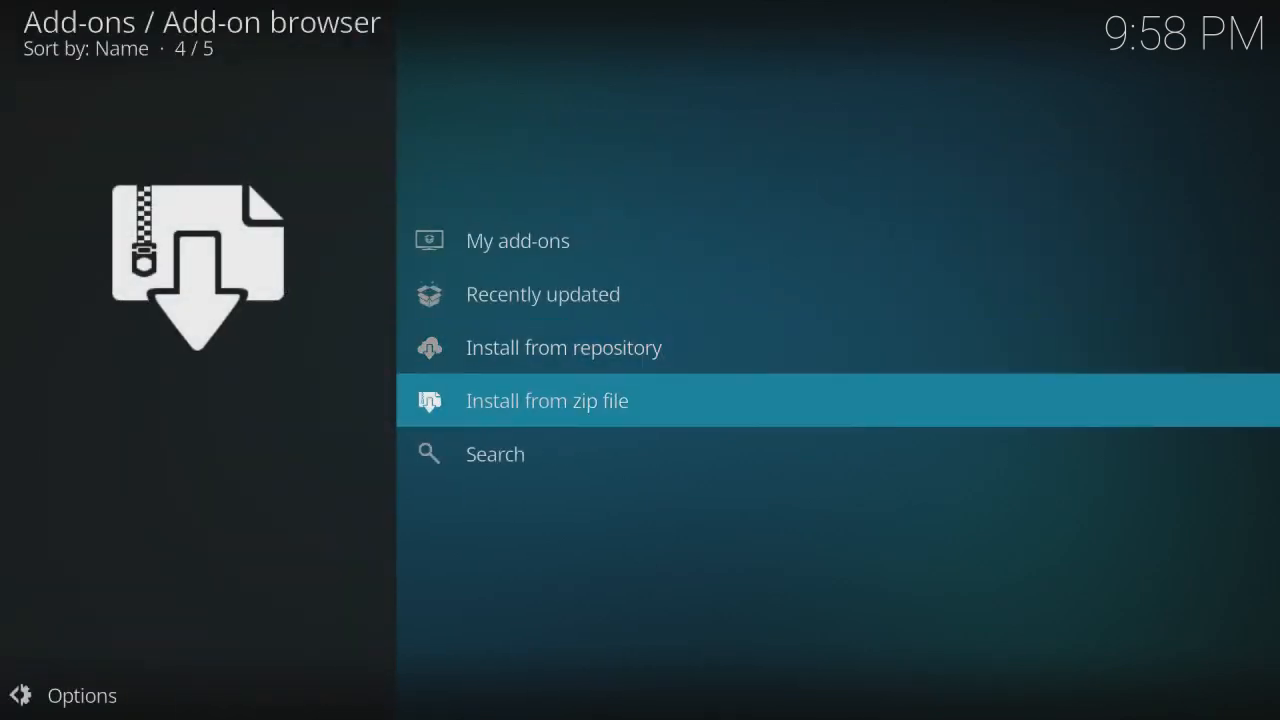
click(547, 400)
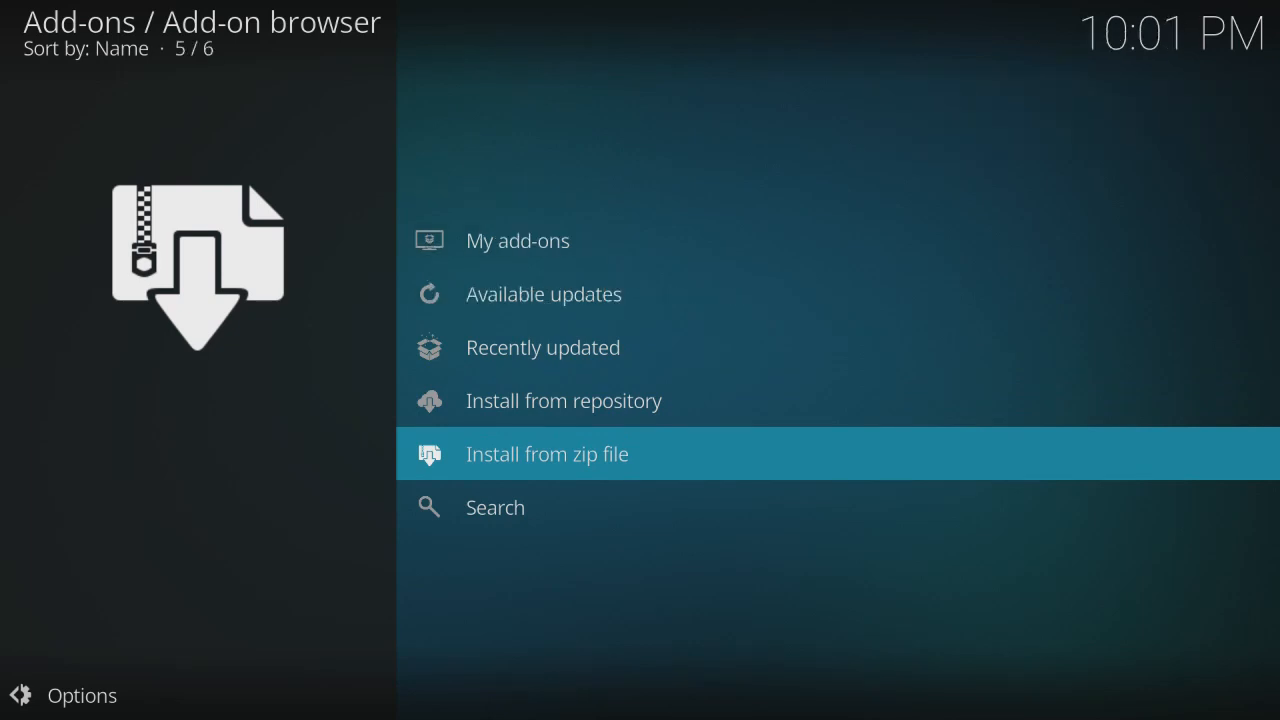
key(Up)
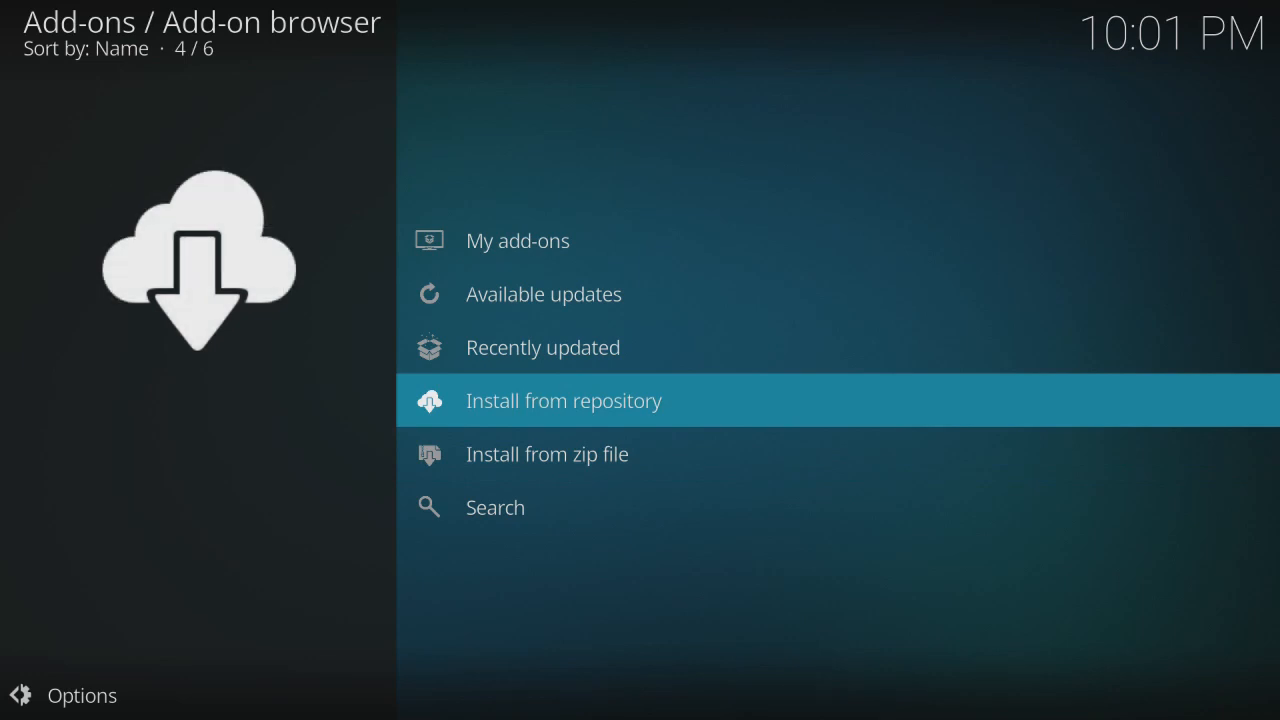
Step: Browse Blamo Repo's Video add-ons and open Placenta's details page
click(563, 400)
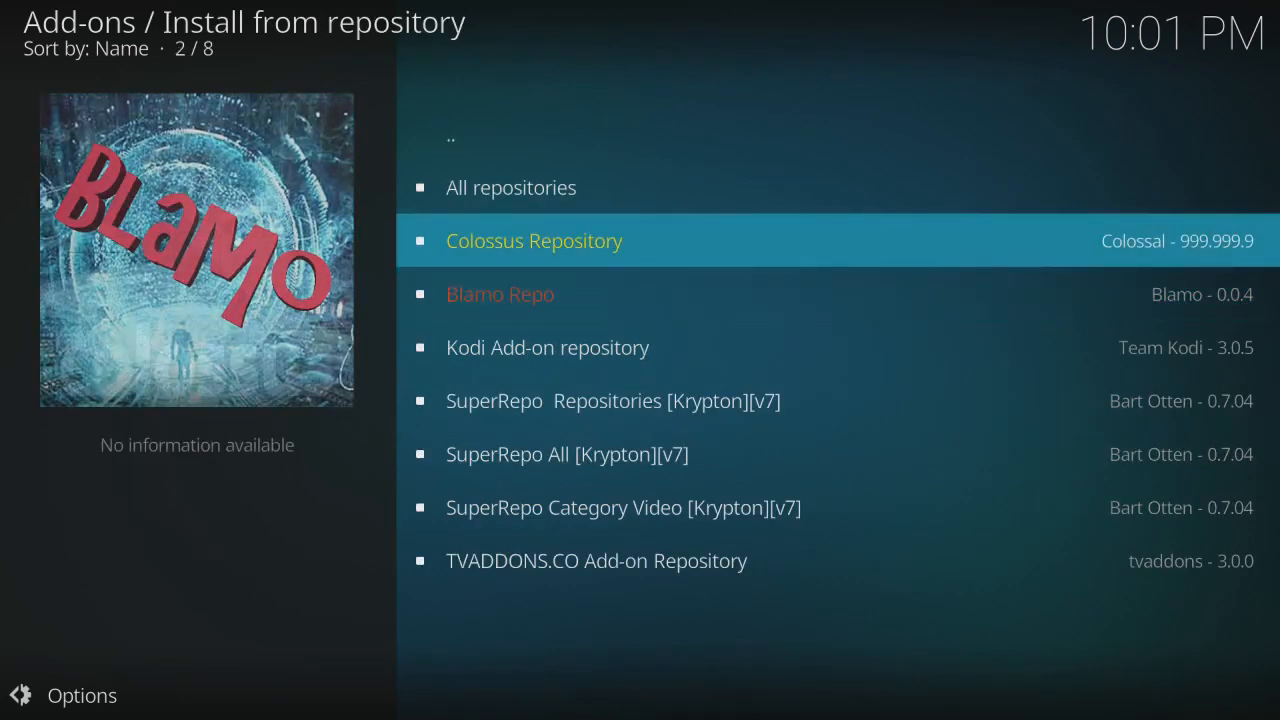
click(500, 294)
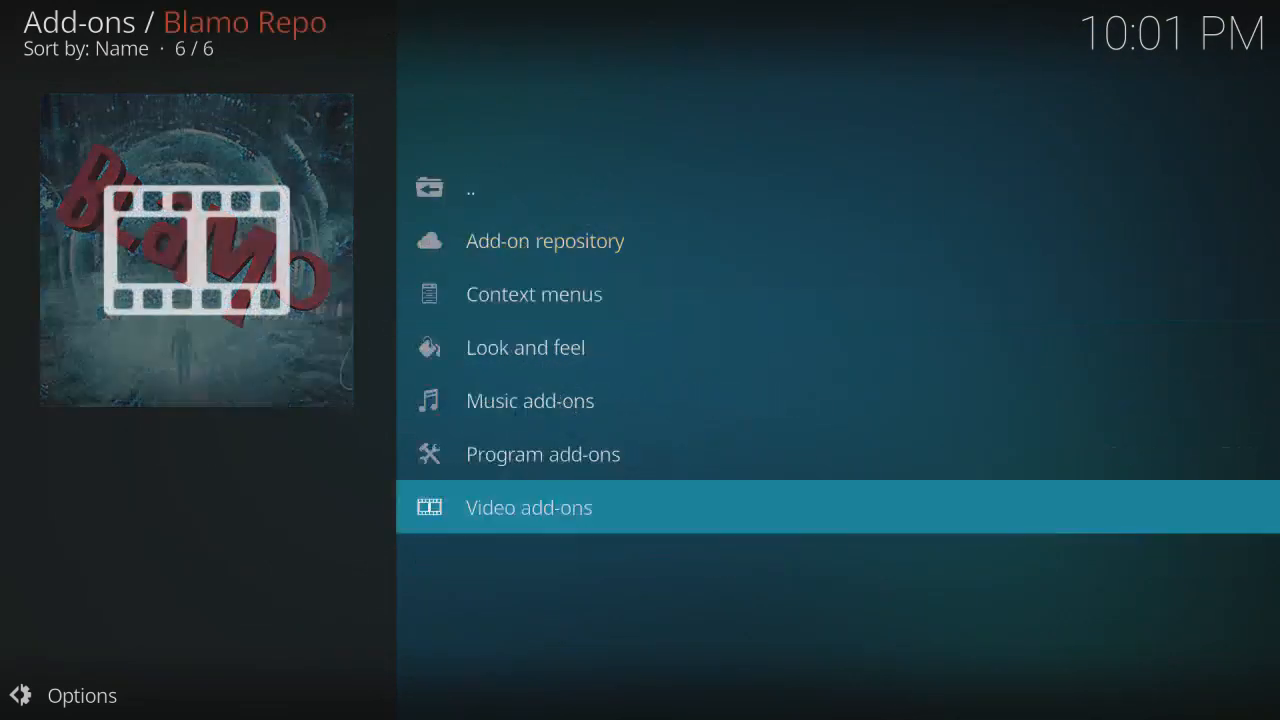
key(Up)
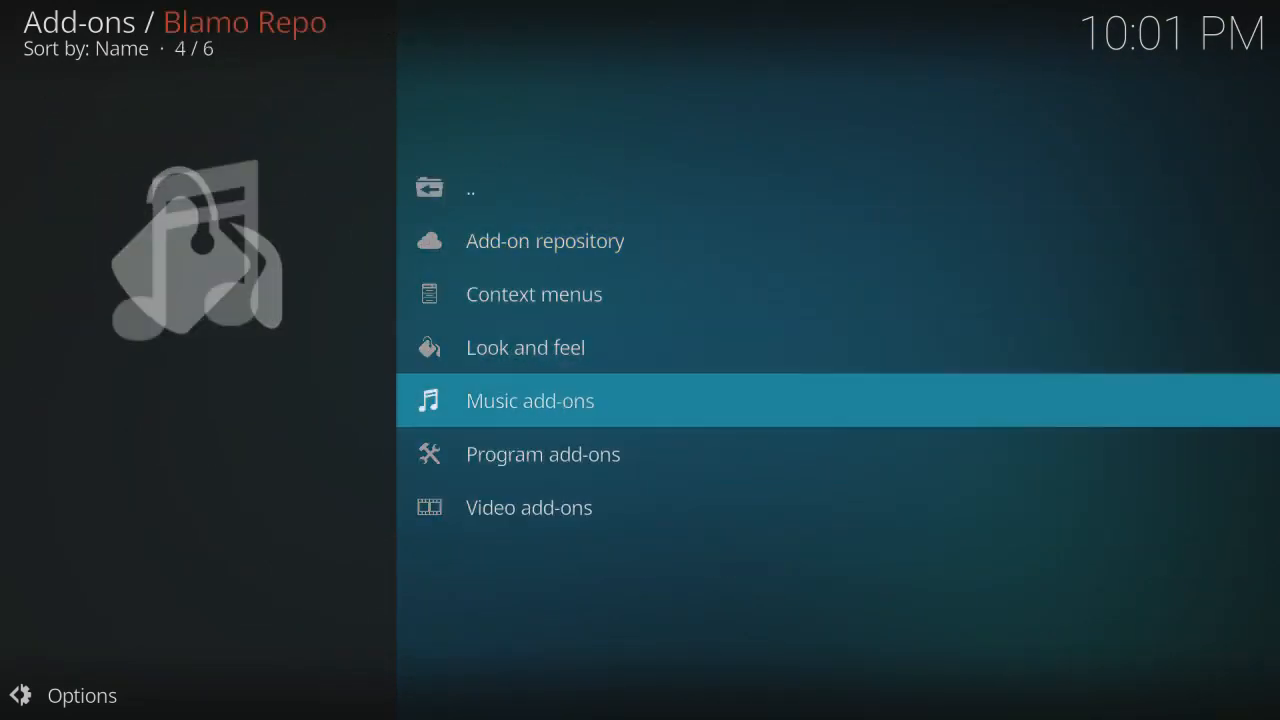
click(528, 507)
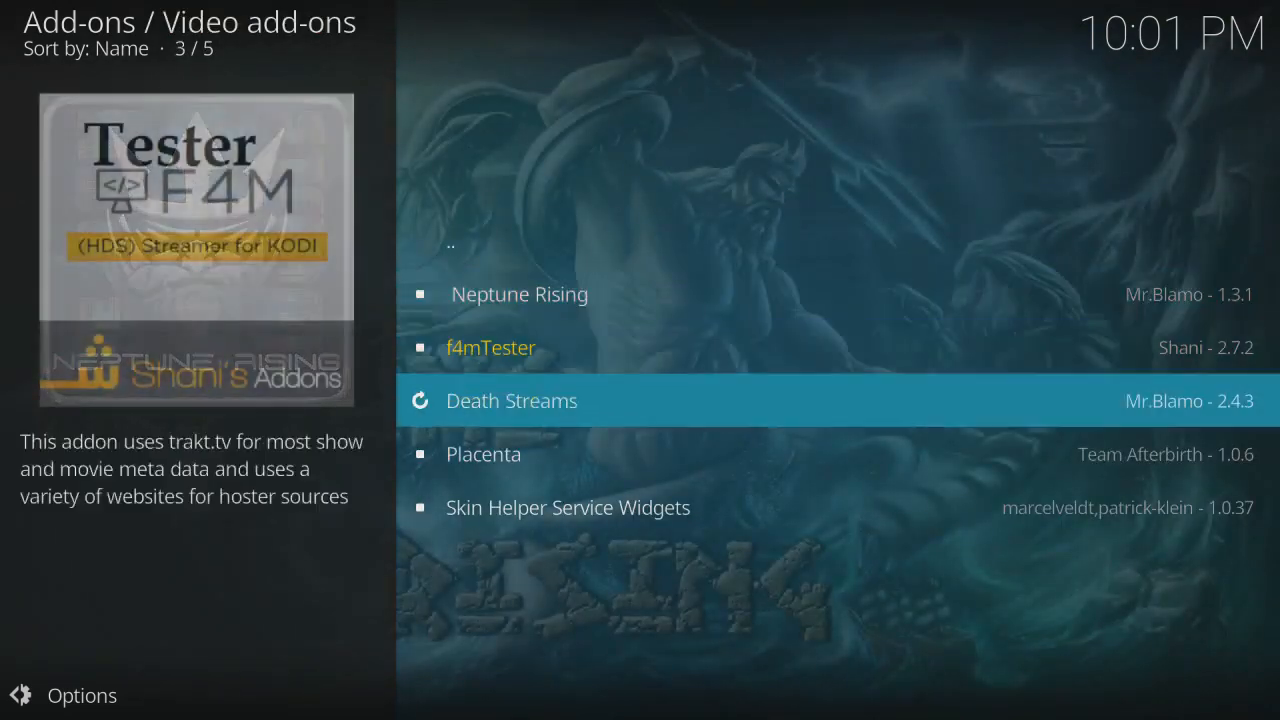
key(Down)
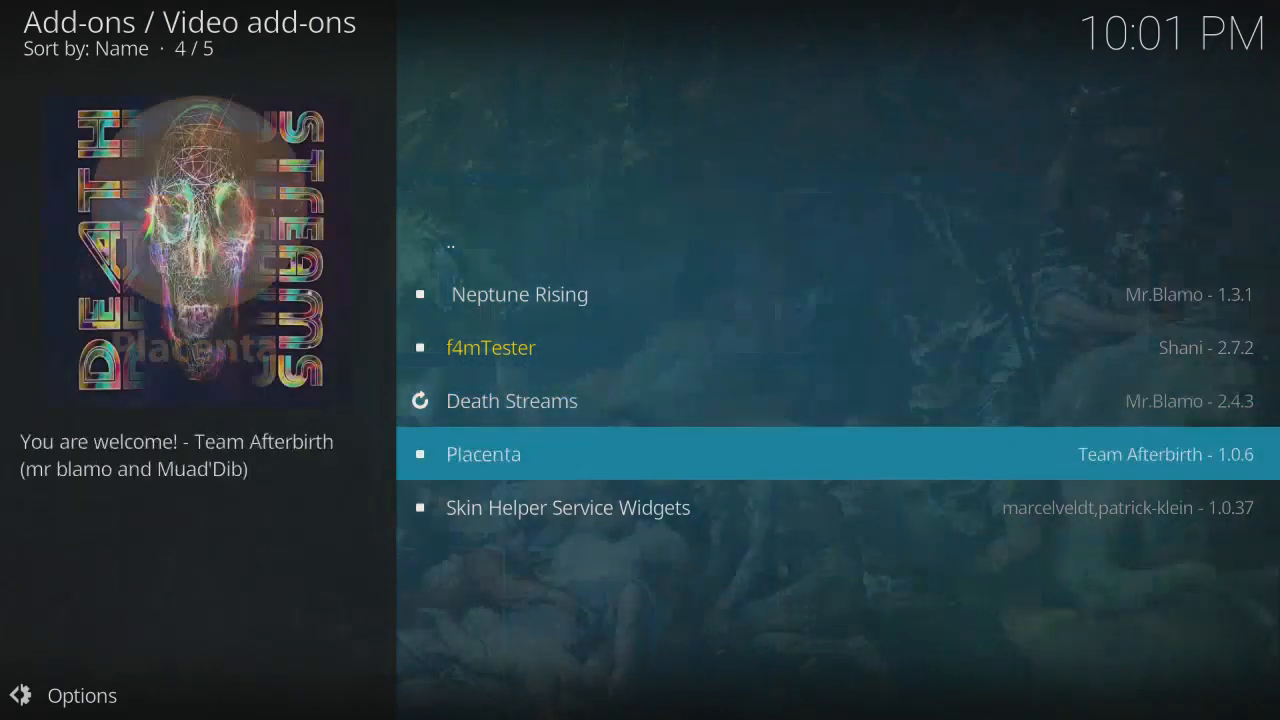
key(Up)
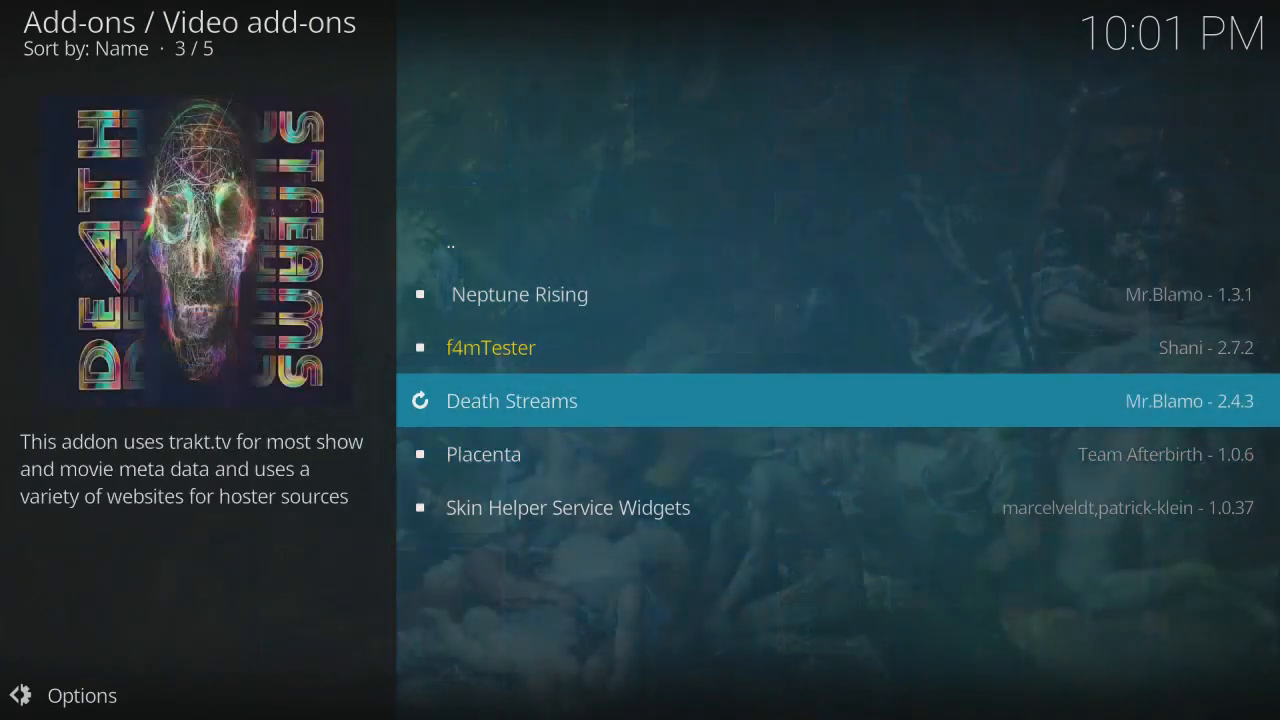
click(483, 453)
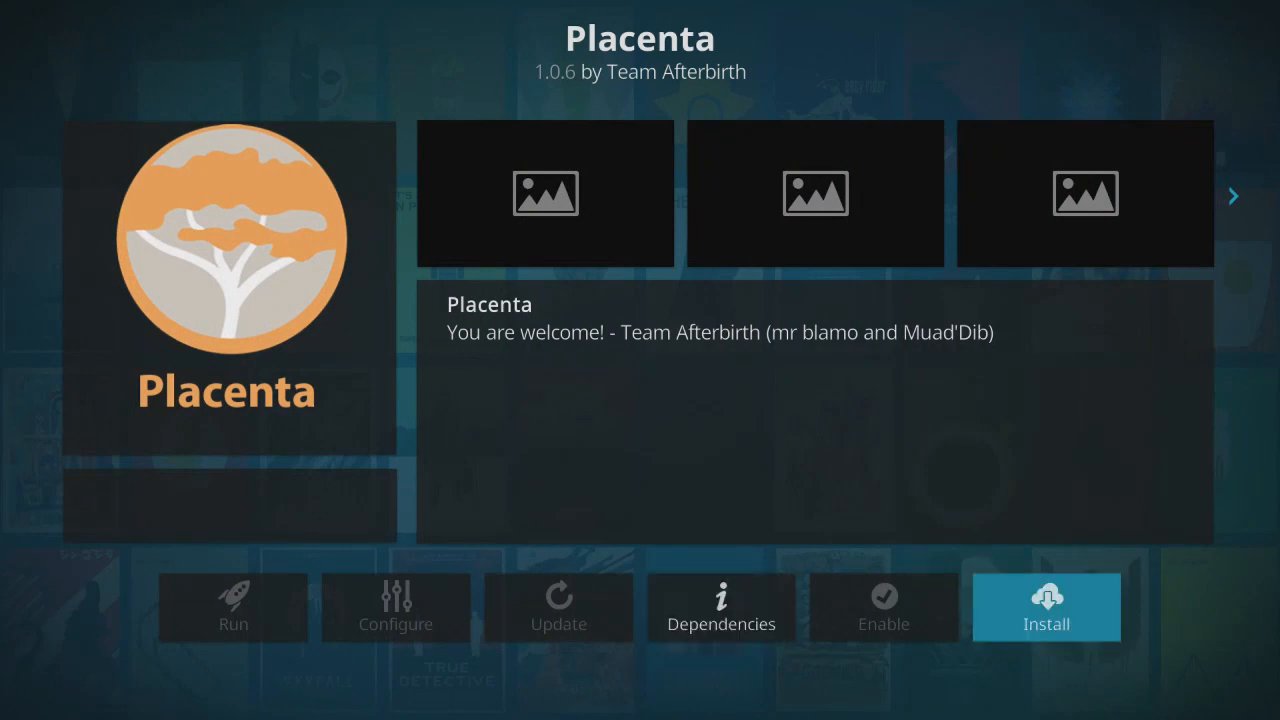
Step: Install Placenta and accept the additional required add-ons
click(1046, 607)
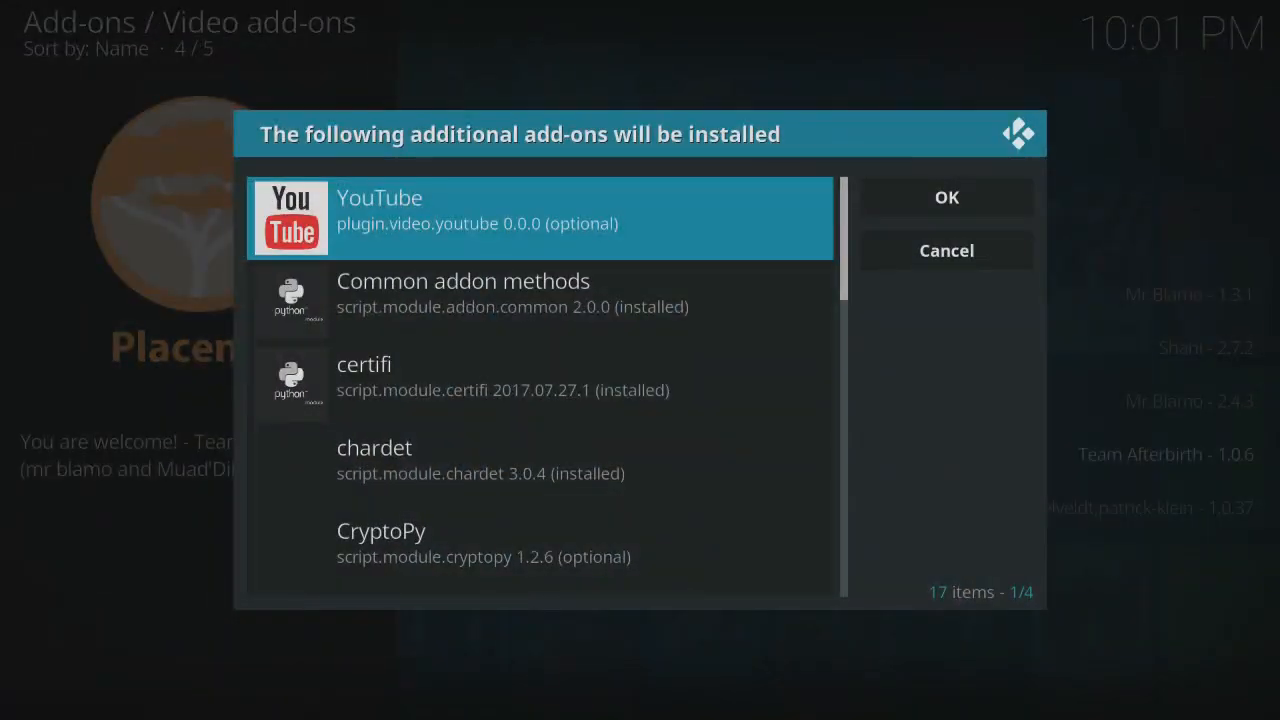
scroll(down, 3)
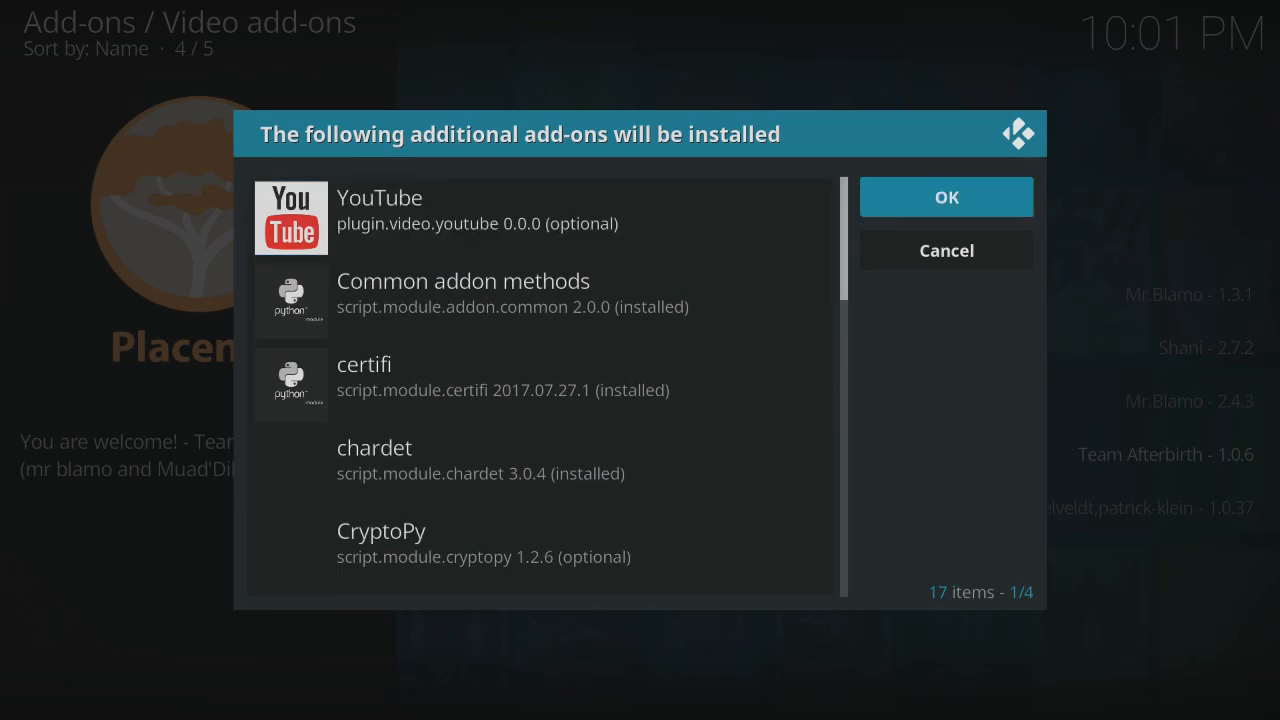
click(944, 196)
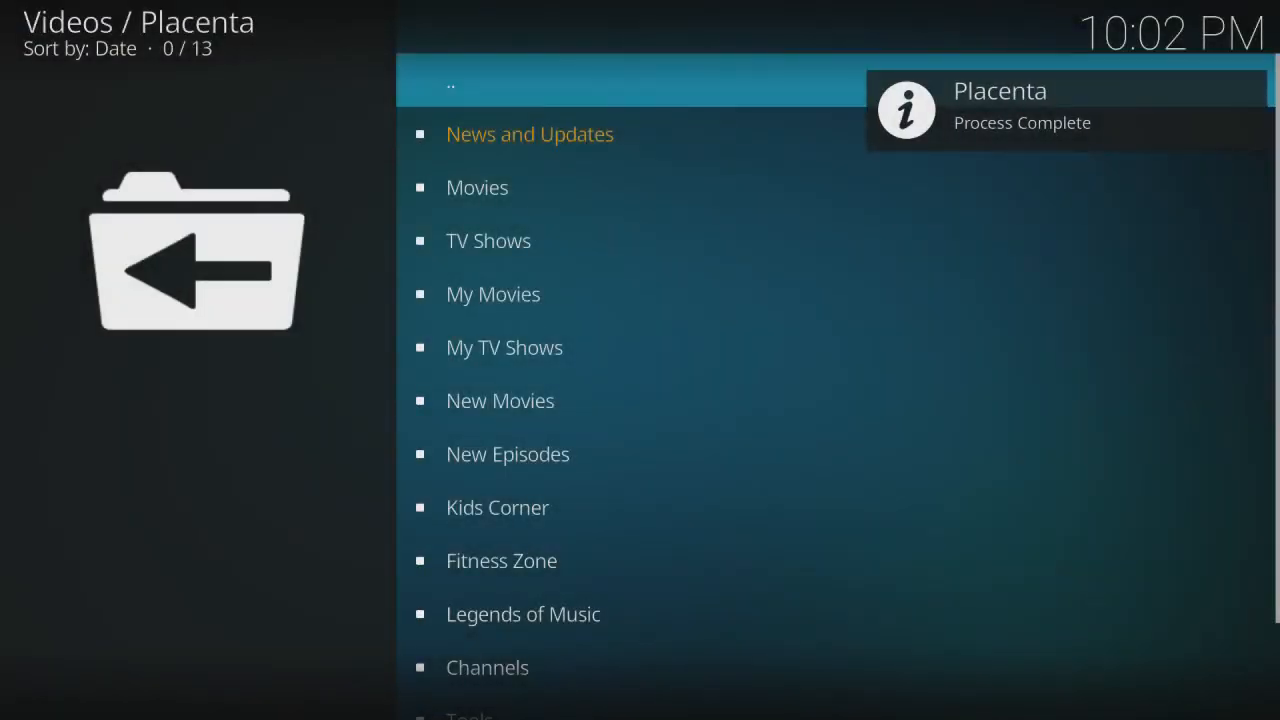
Step: Enter Placenta's Movies and open a category listing 2017 films like The Shape of Water
scroll(down, 3)
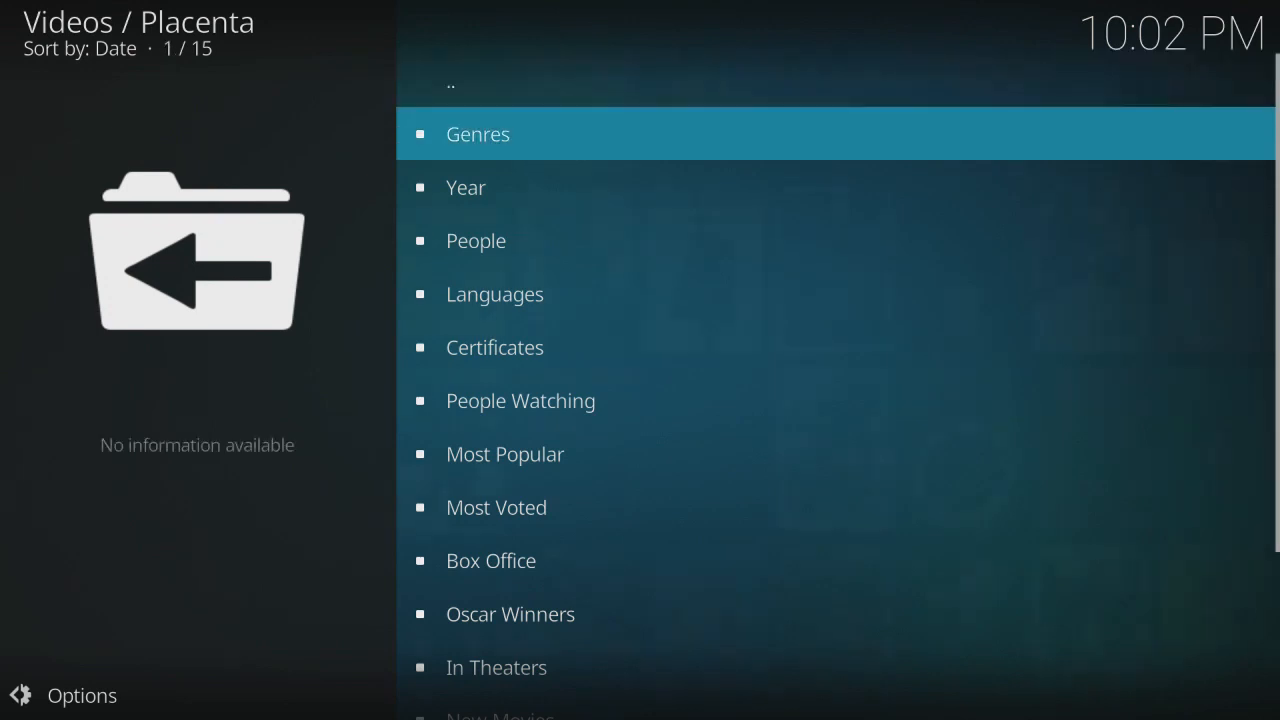
key(Down)
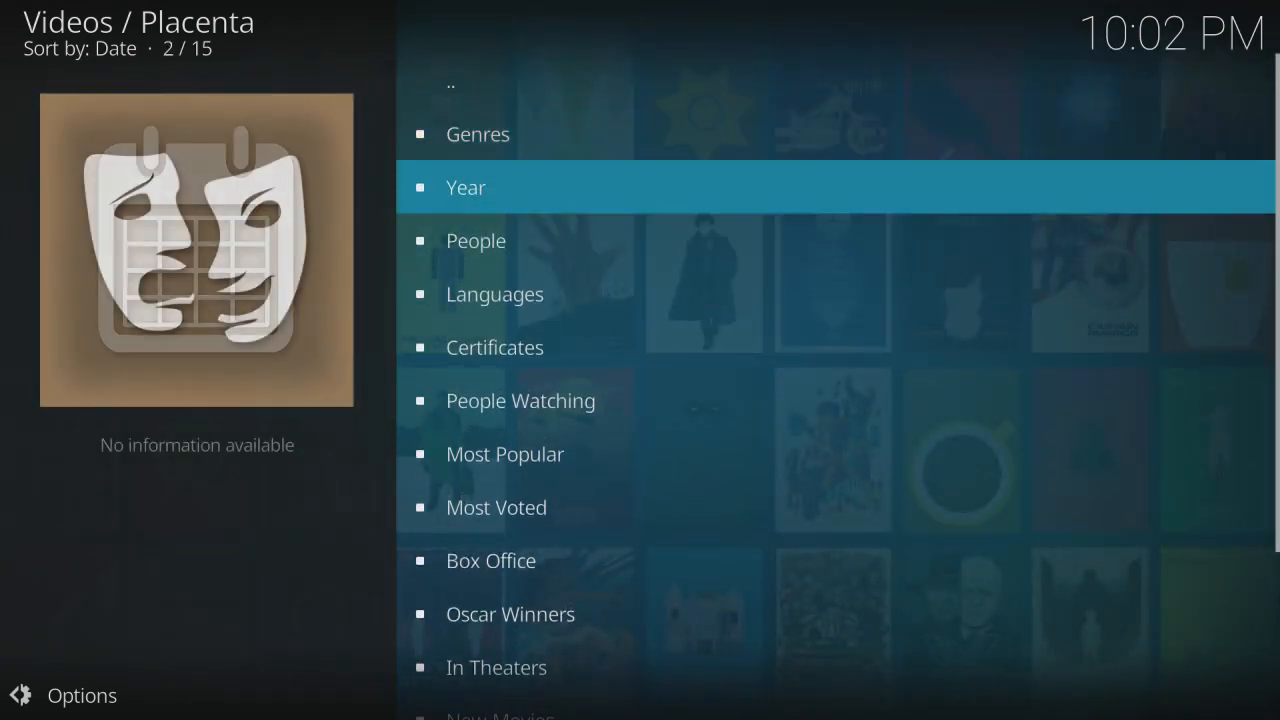
click(466, 187)
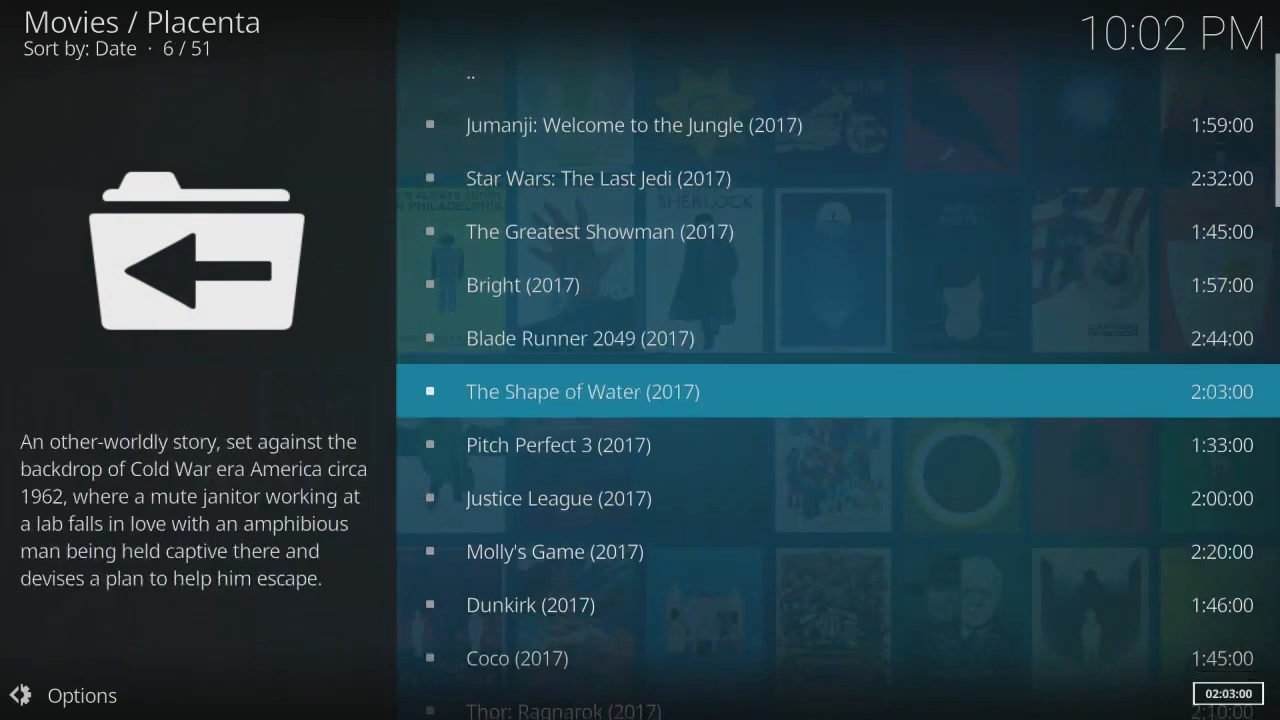
scroll(down, 3)
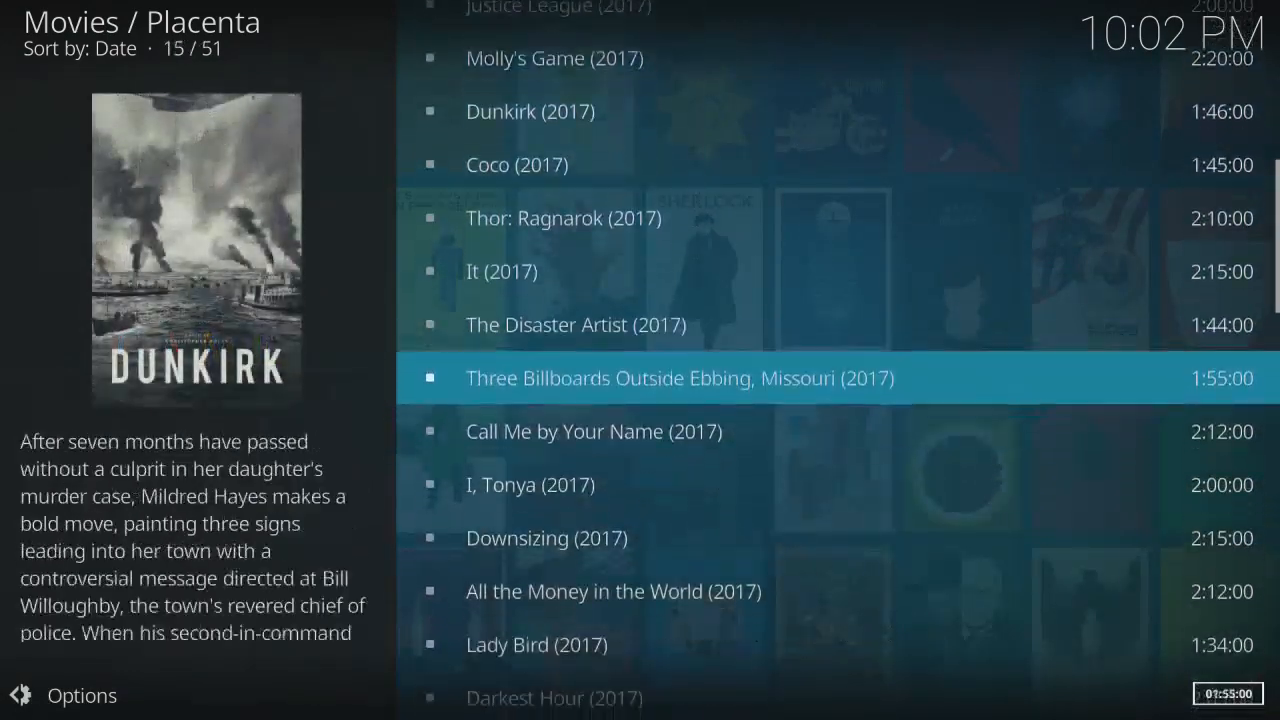
scroll(down, 3)
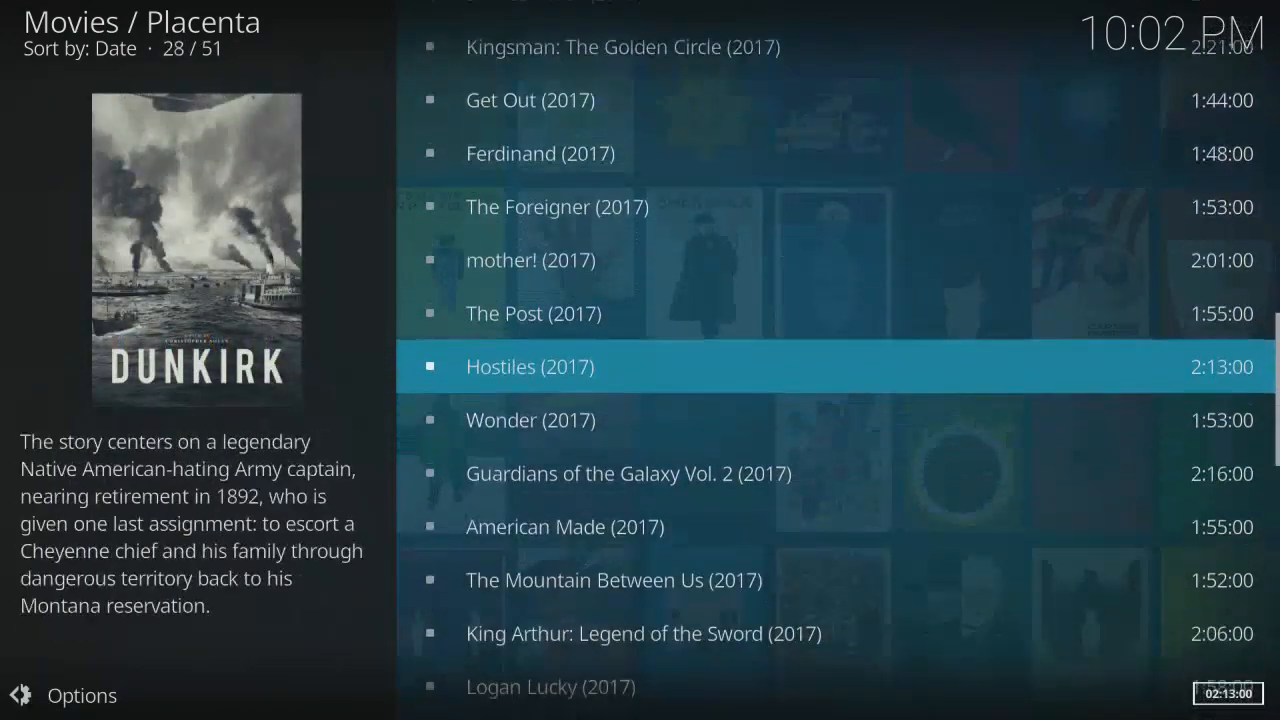
scroll(down, 3)
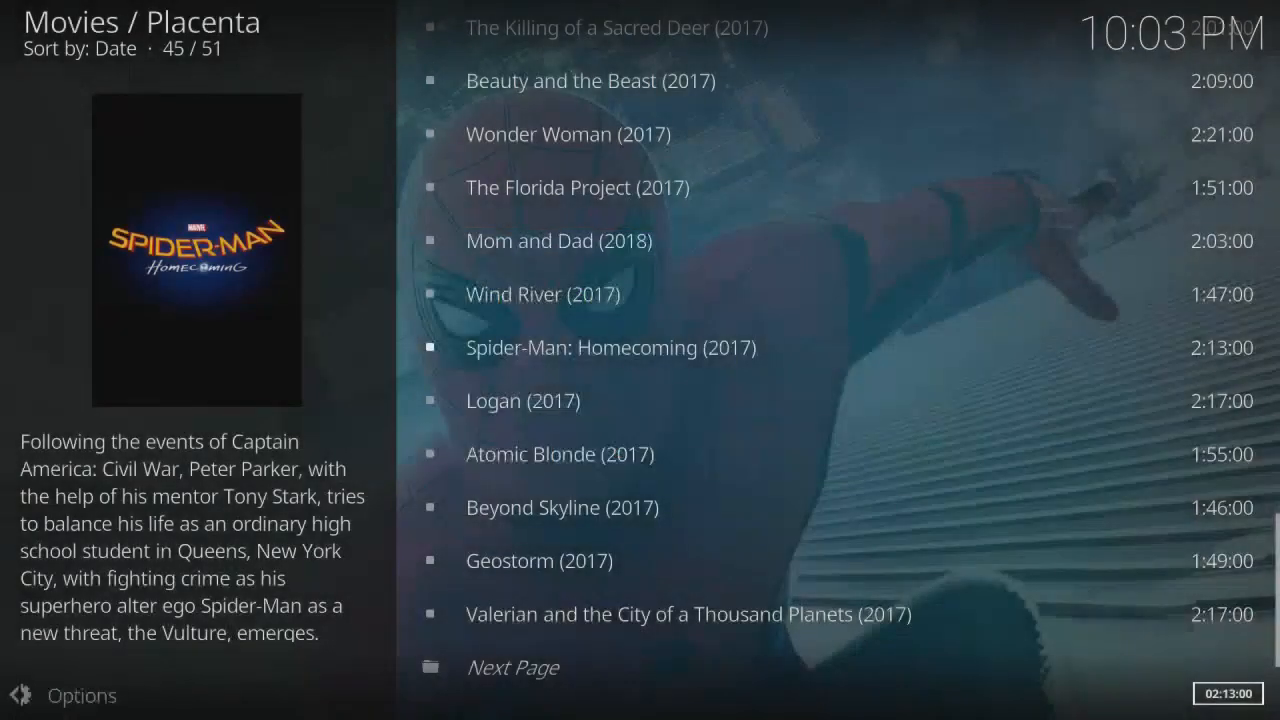
Step: Select Spider-Man: Homecoming in Placenta to start streaming it
click(581, 347)
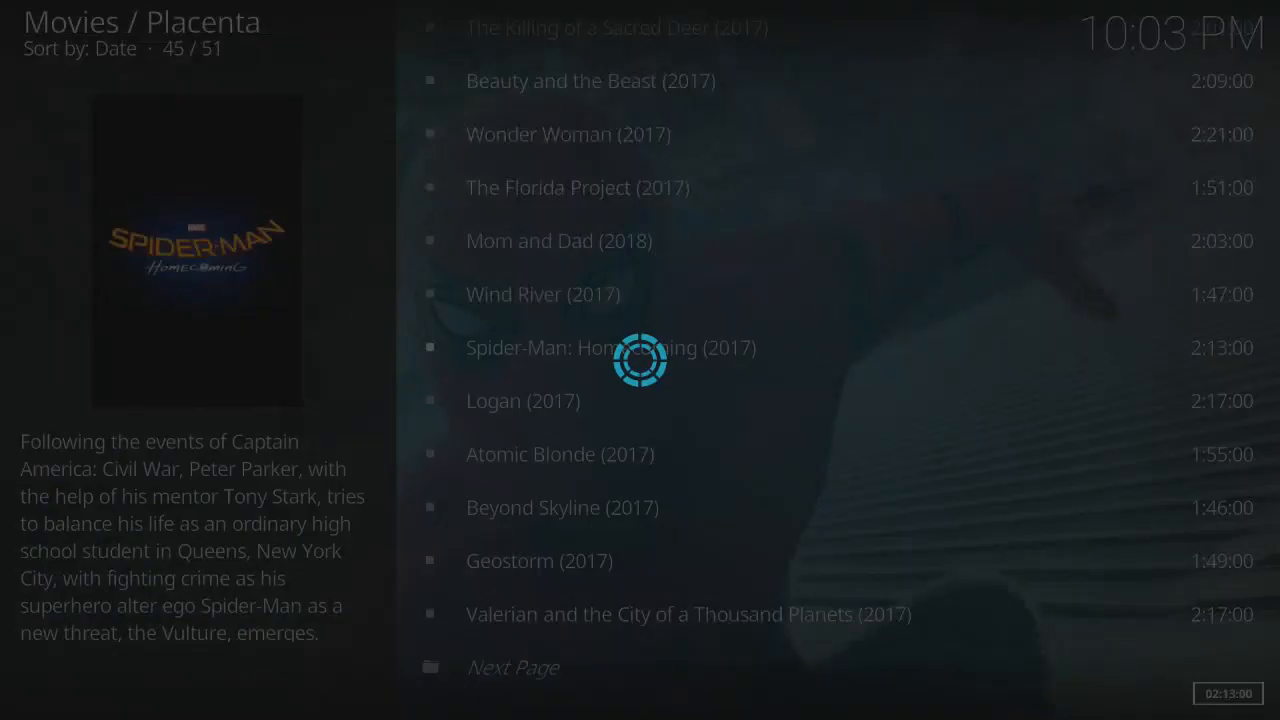
click(608, 347)
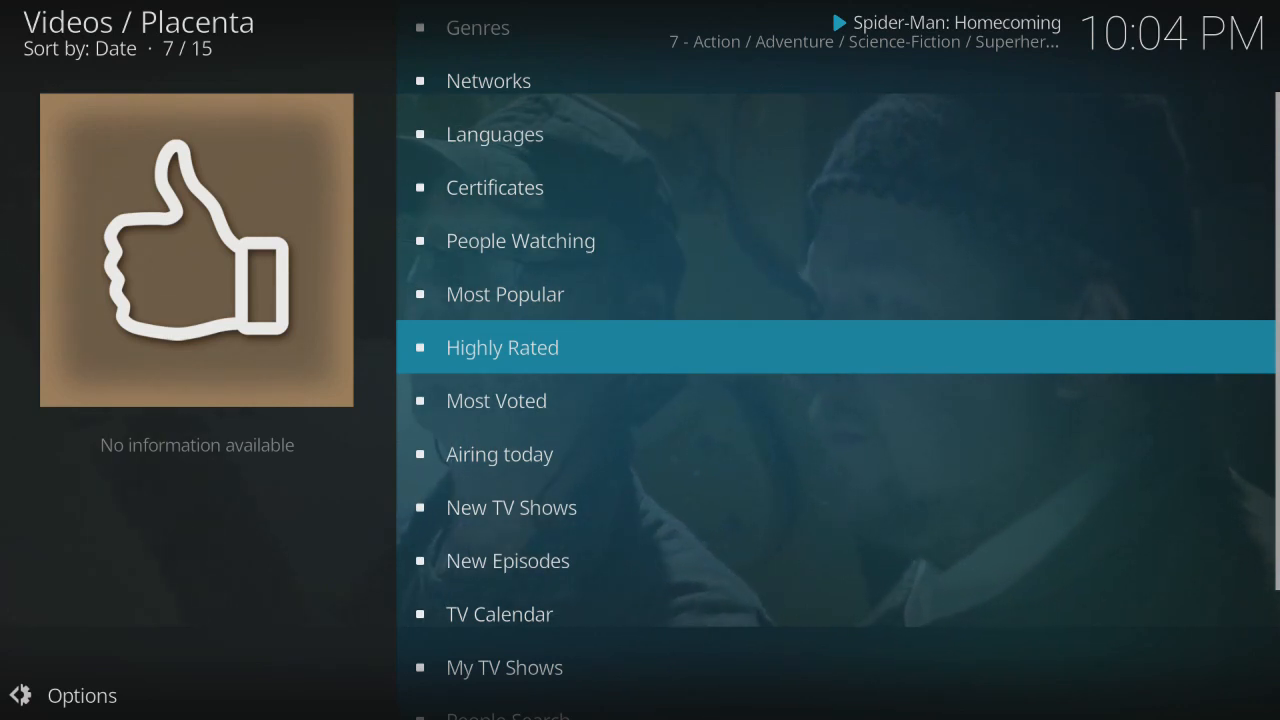
Step: Open Placenta's Highly Rated TV show list and scroll through it while the film plays
scroll(down, 3)
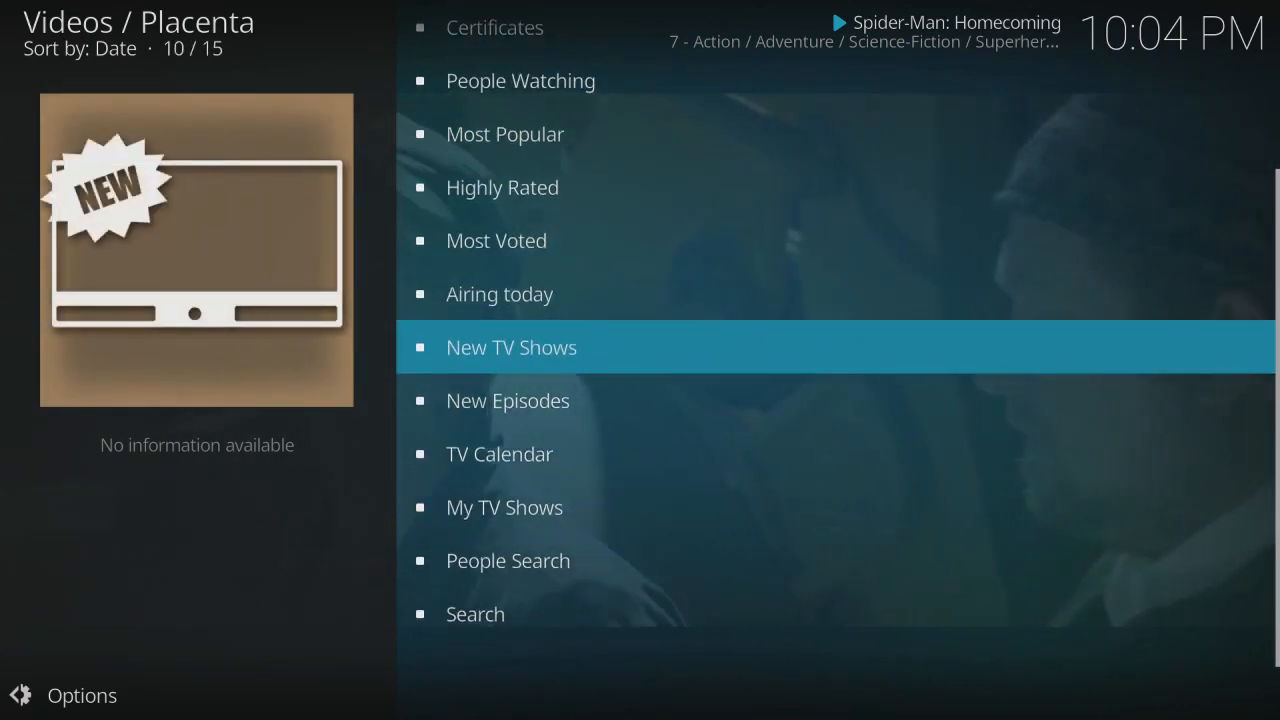
key(Up)
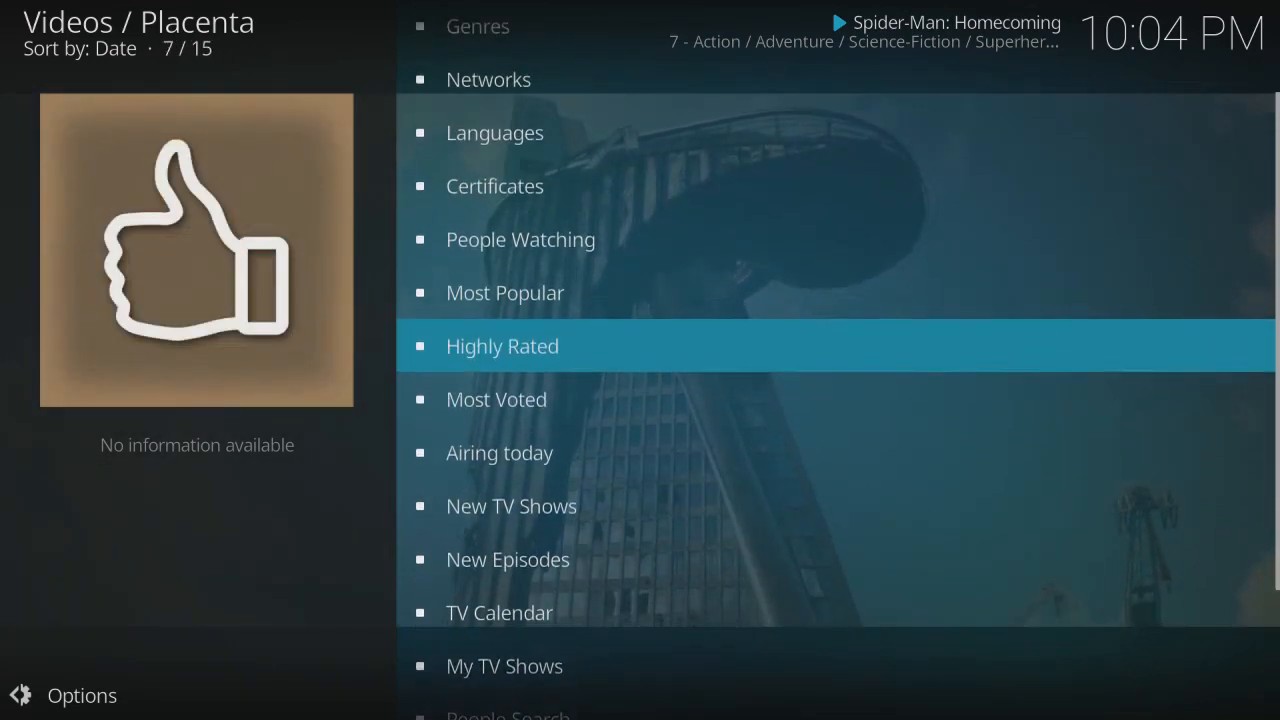
click(502, 345)
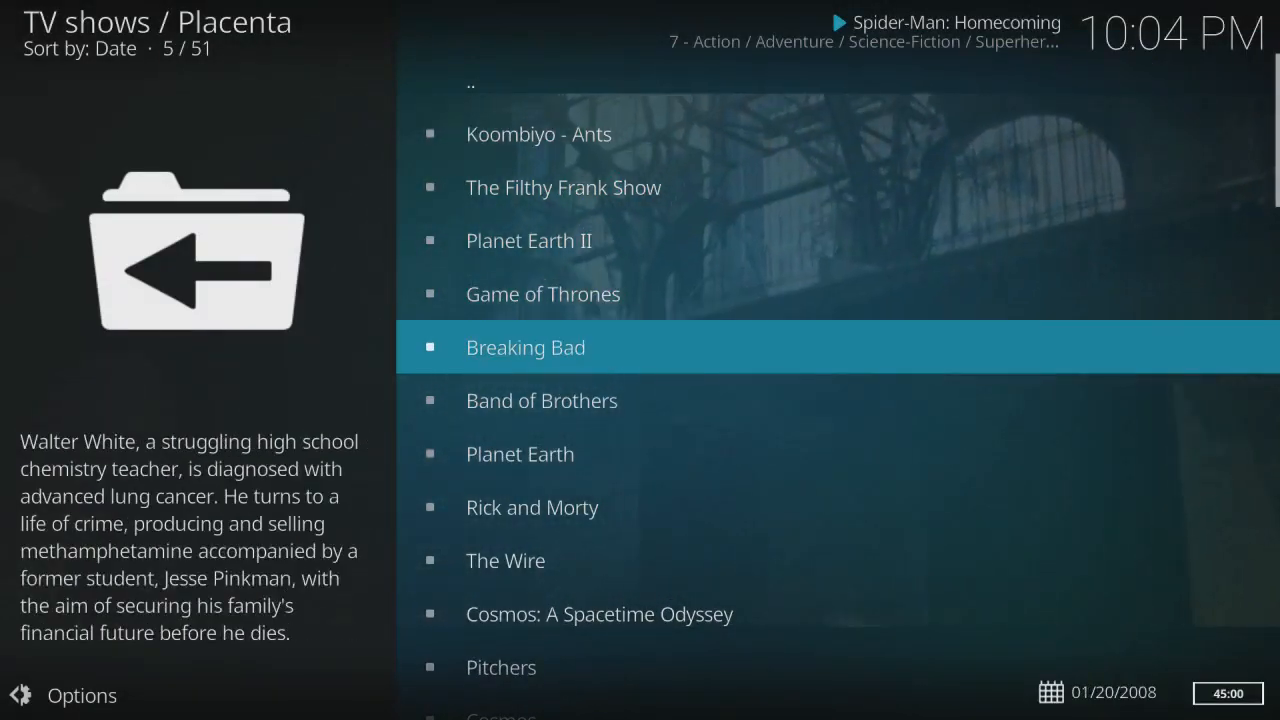
scroll(down, 3)
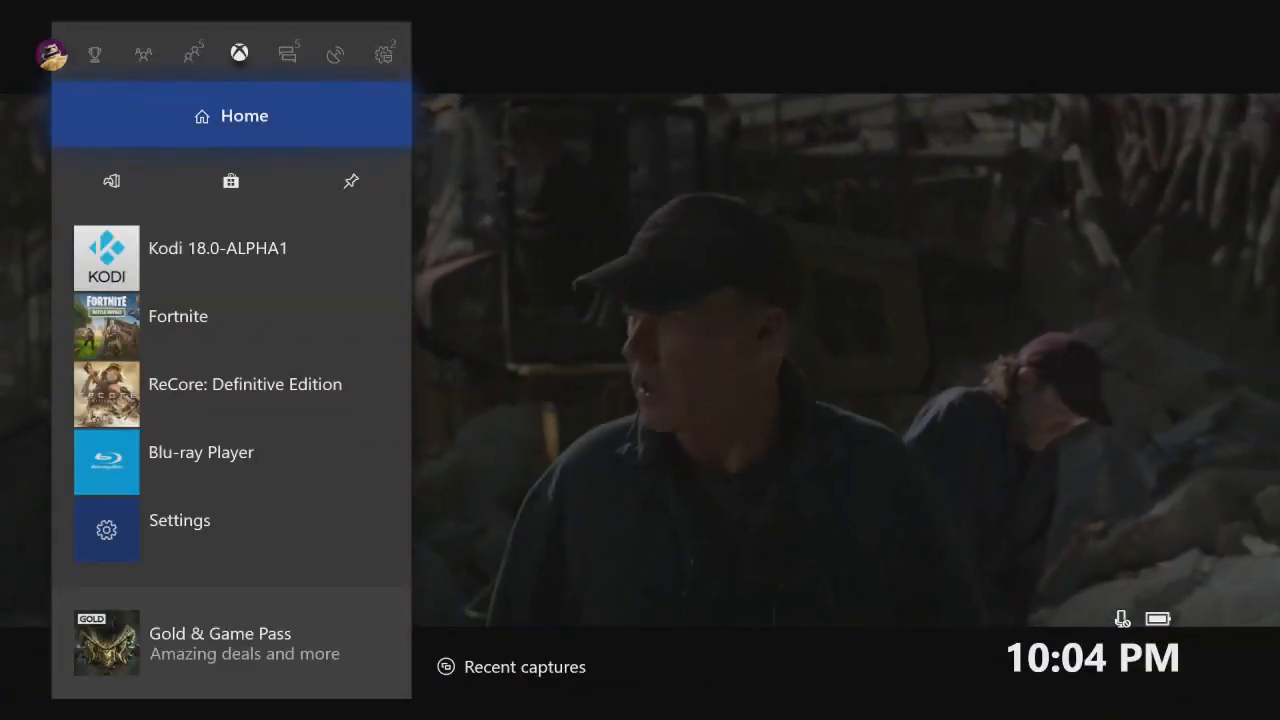
Step: Select Home in the Xbox guide to reach the dashboard, where Kodi is ready to resume
click(106, 257)
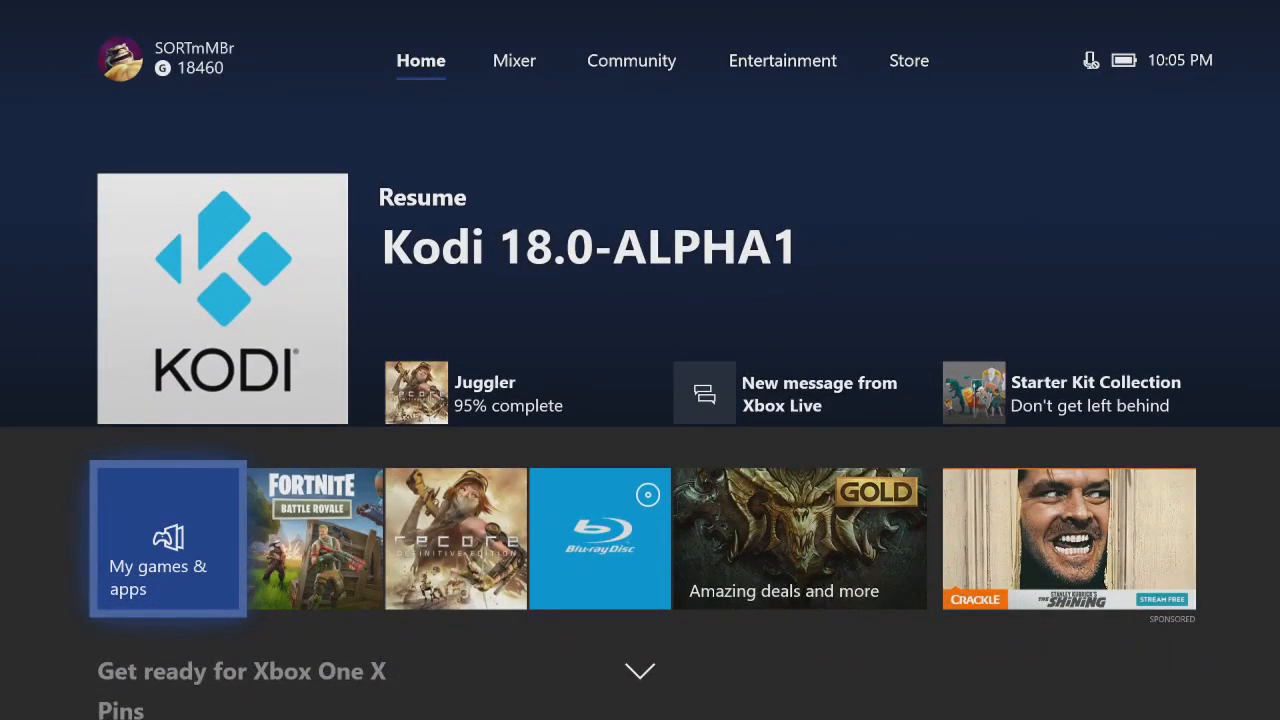
scroll(down, 3)
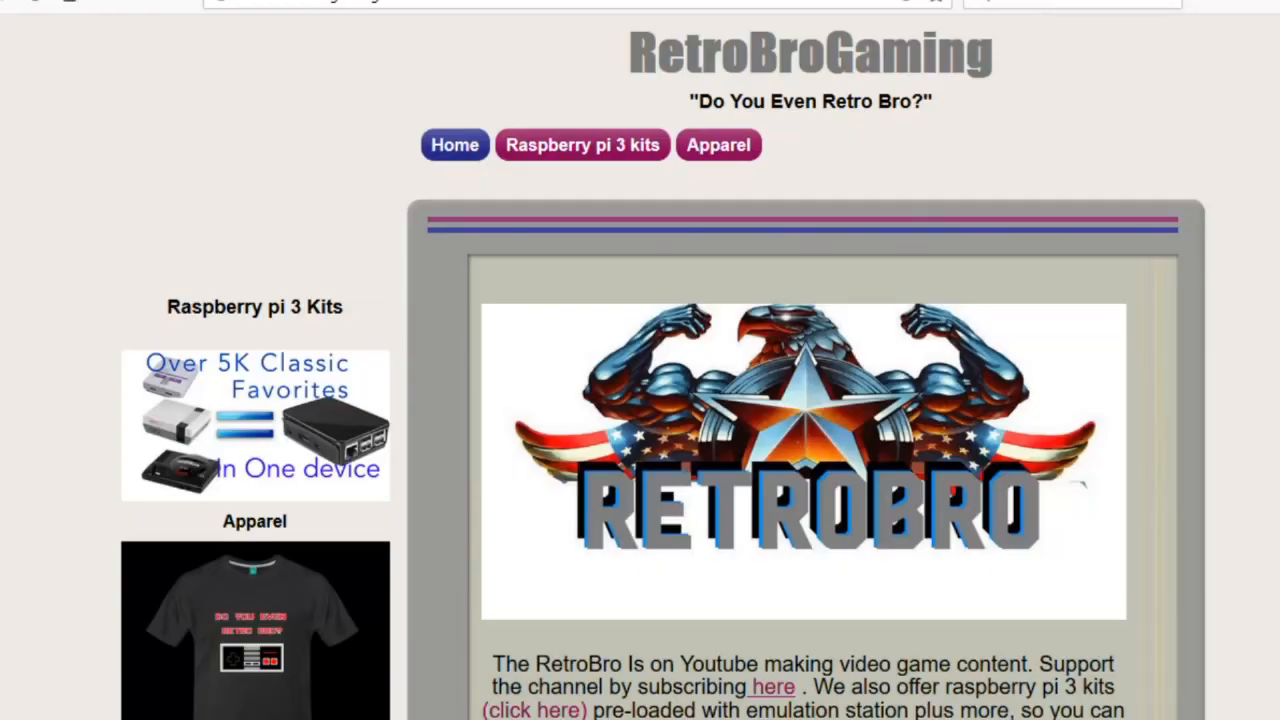
Step: Open and scroll the RetroBroGaming Raspberry Pi 3 kits page
scroll(down, 3)
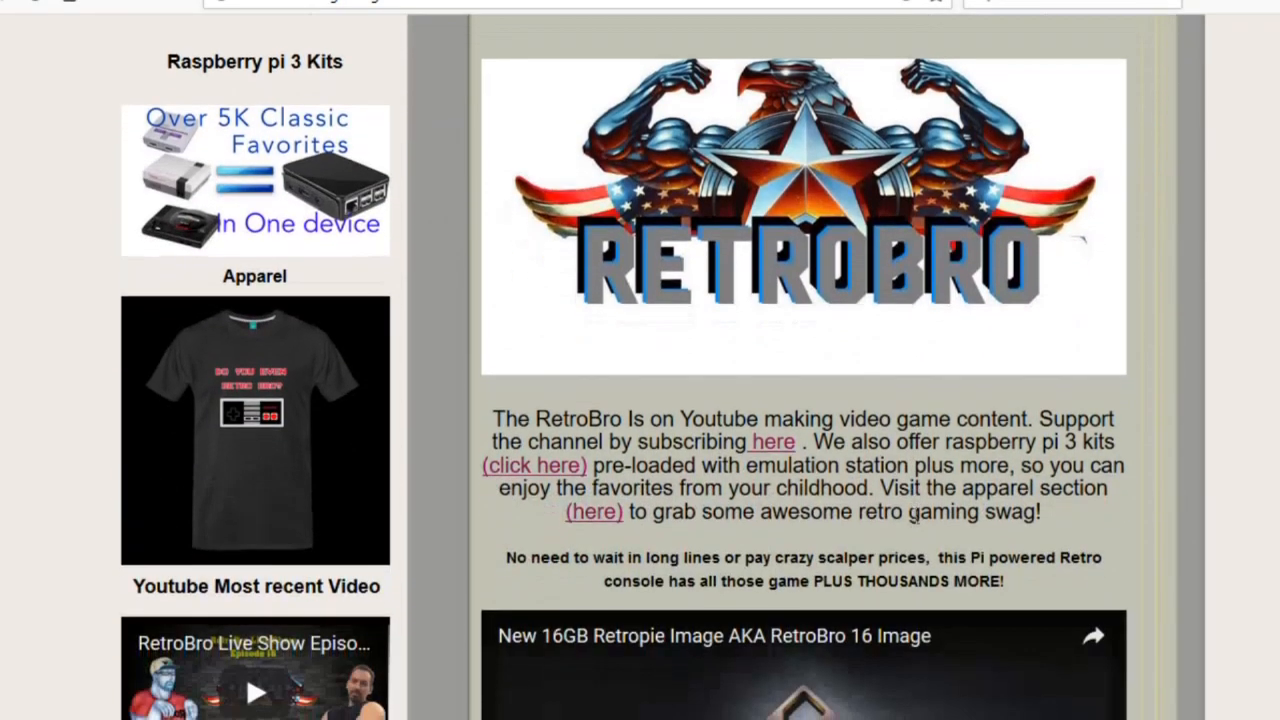
scroll(down, 3)
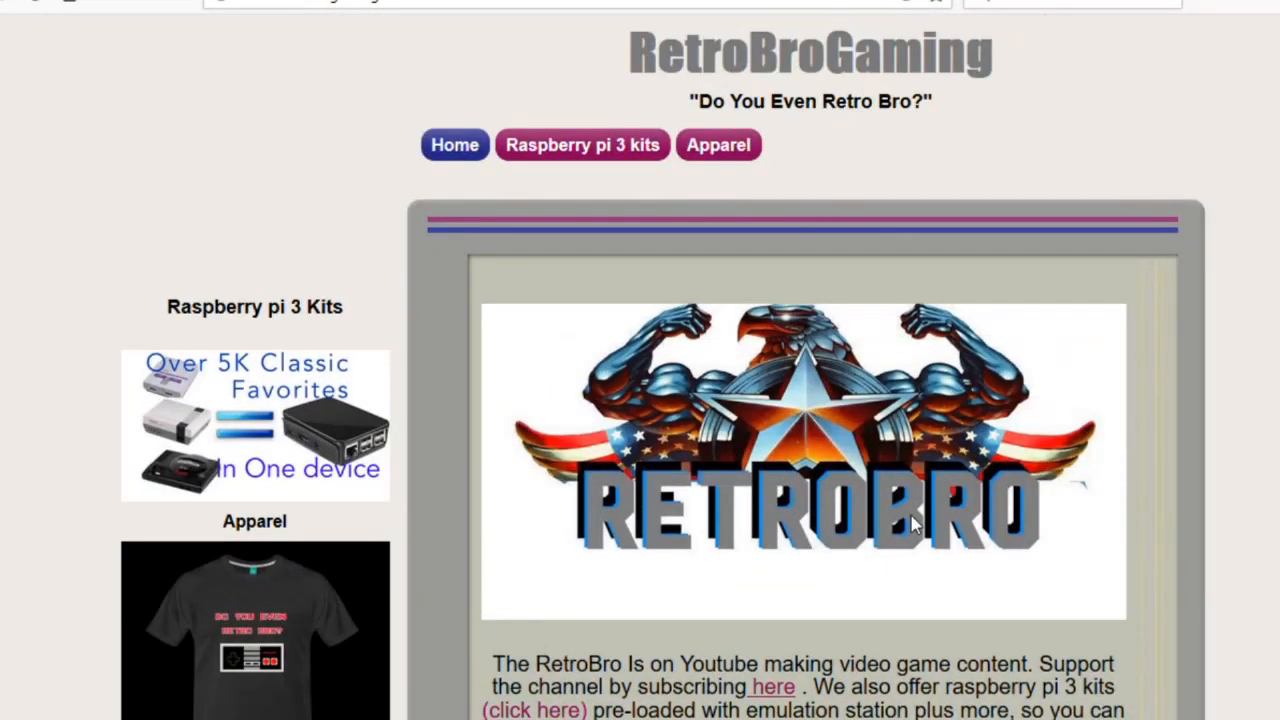
mouse_move(583, 145)
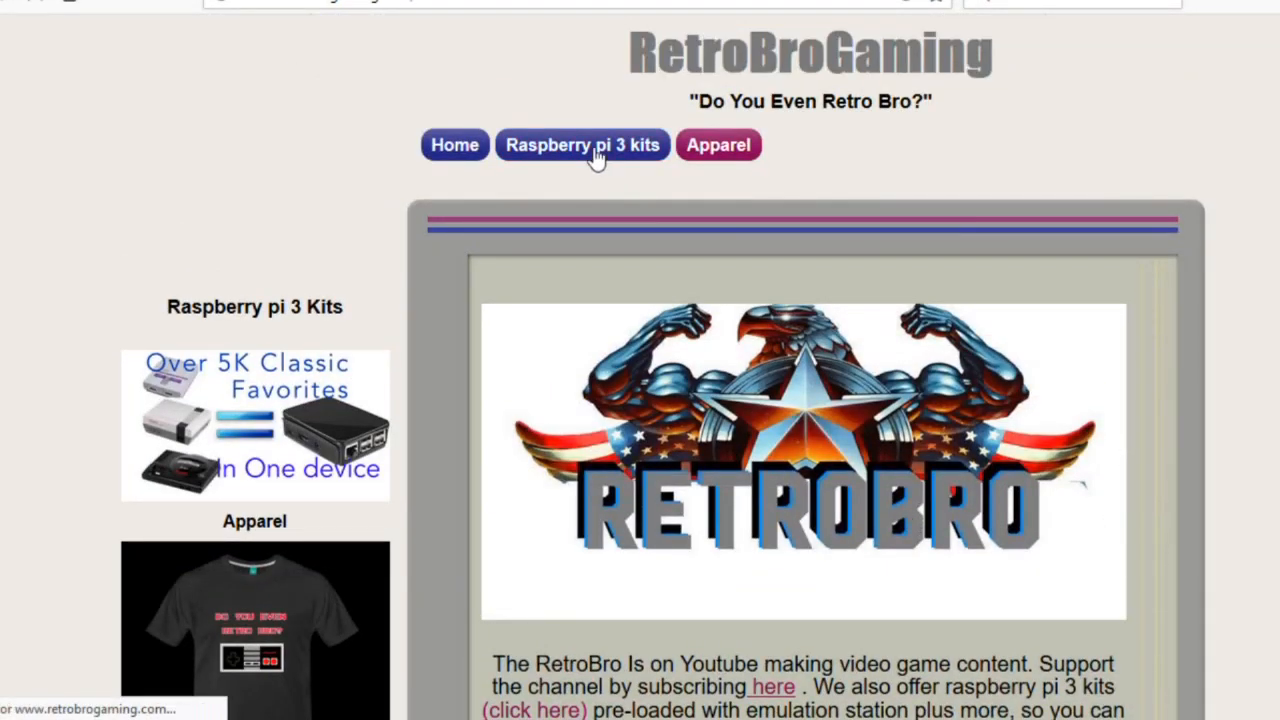
click(582, 145)
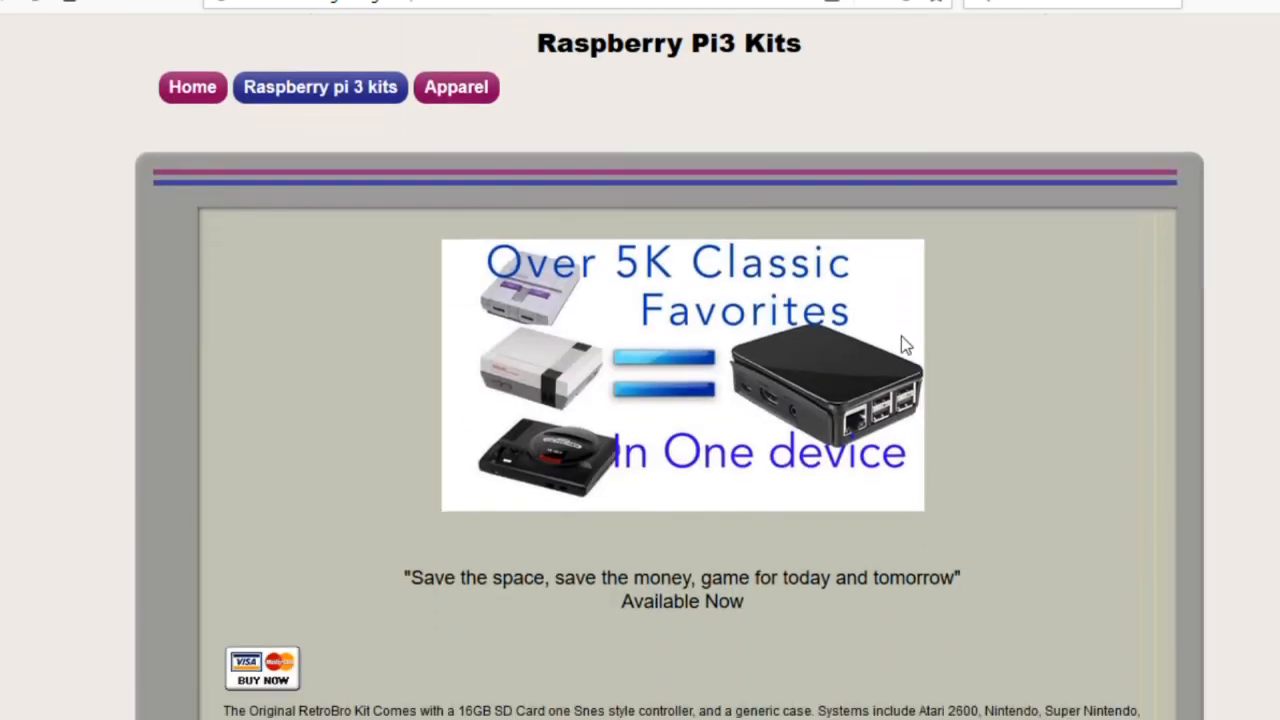
scroll(down, 3)
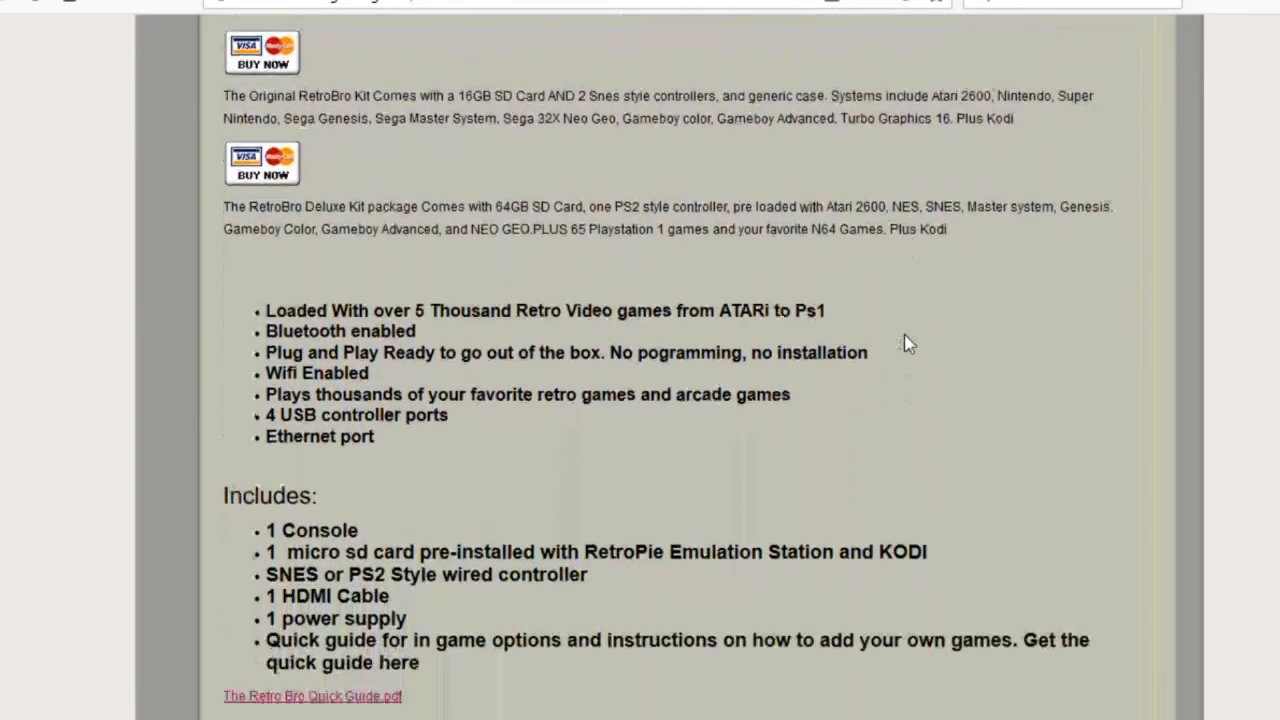
Step: Open the RetroBro apparel page and scroll through the shirts
click(456, 77)
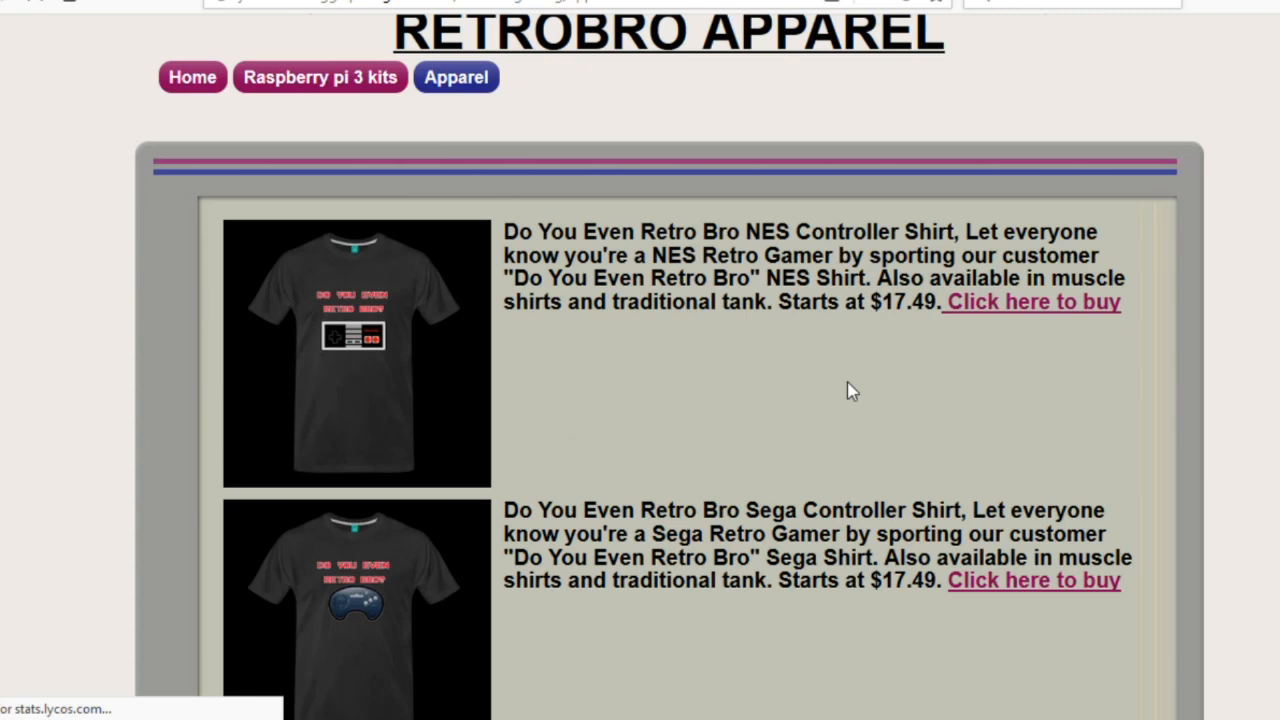
scroll(down, 3)
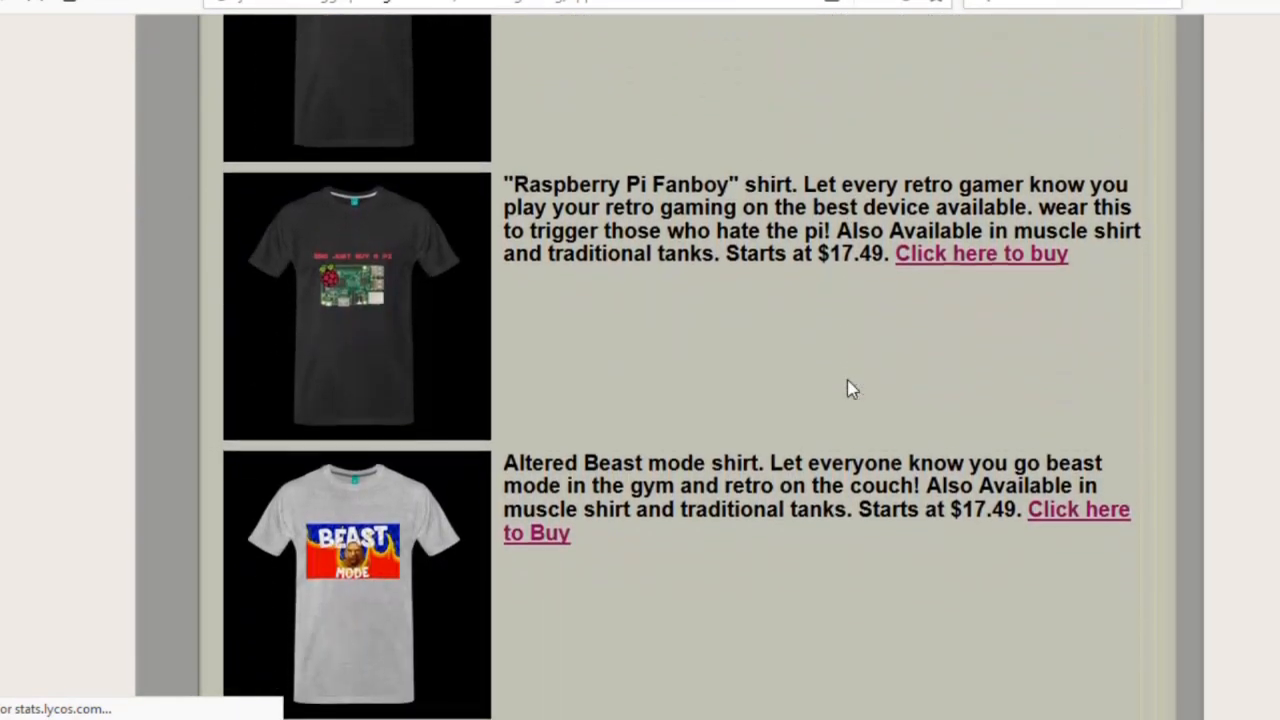
scroll(up, 3)
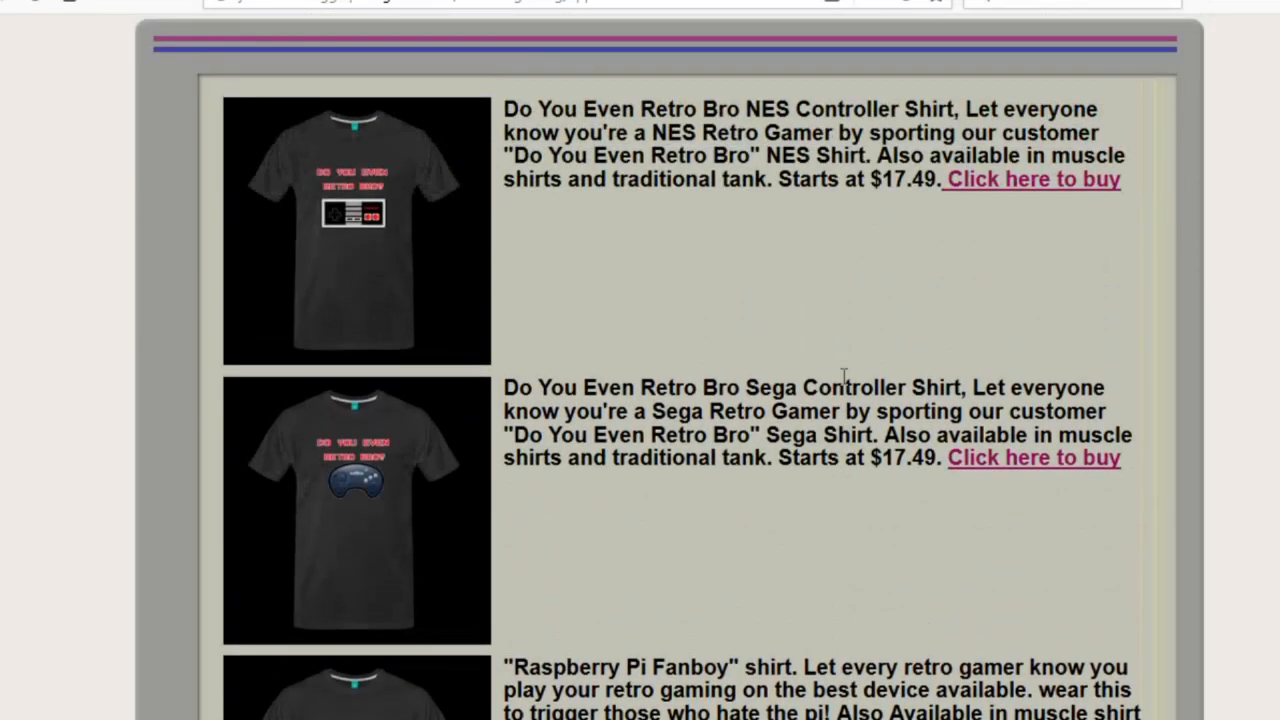